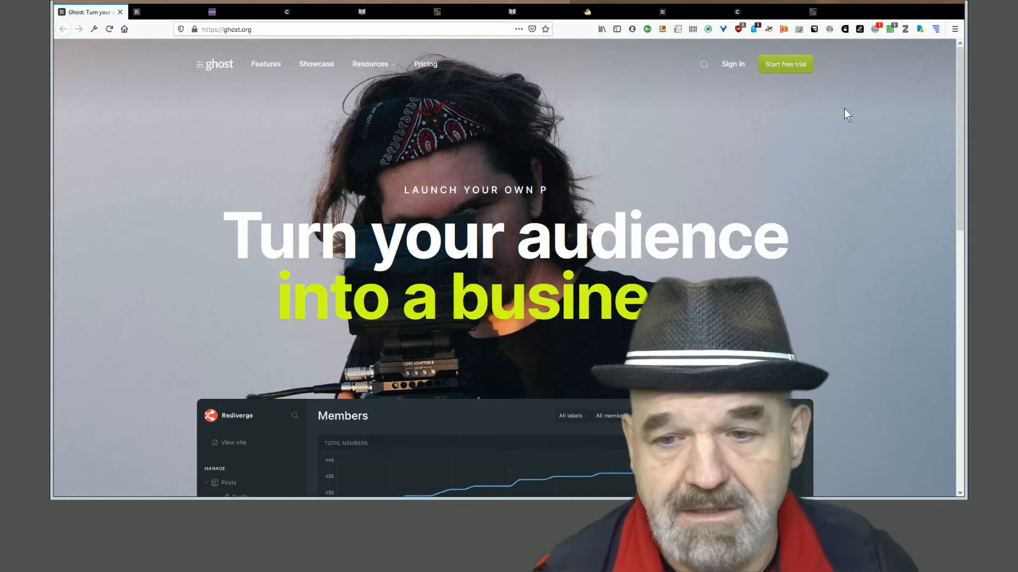
Visit Ghost's pricing page with its Basic and Standard plans, then return to the previous page
scroll("down", 3)
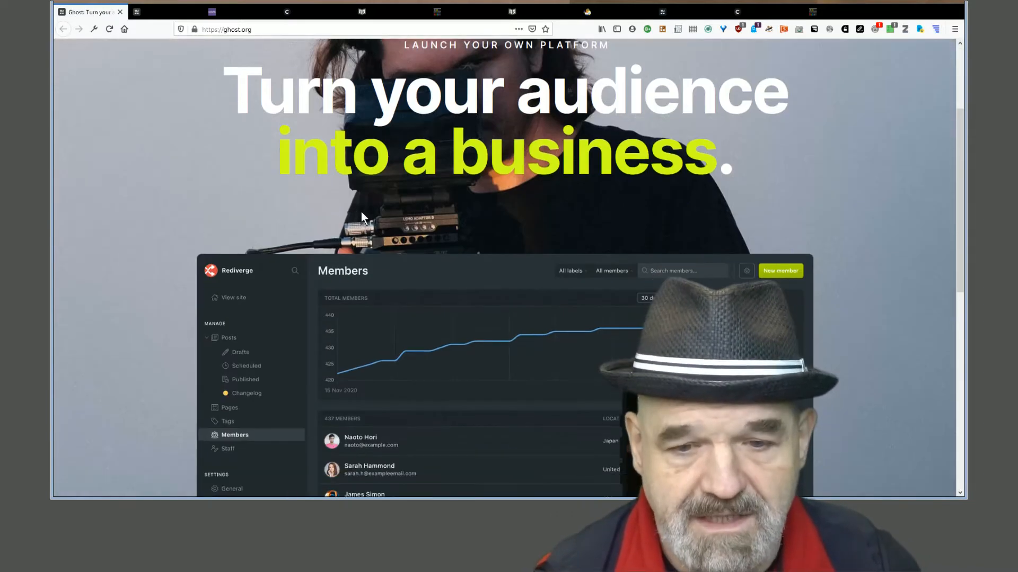
scroll("down", 3)
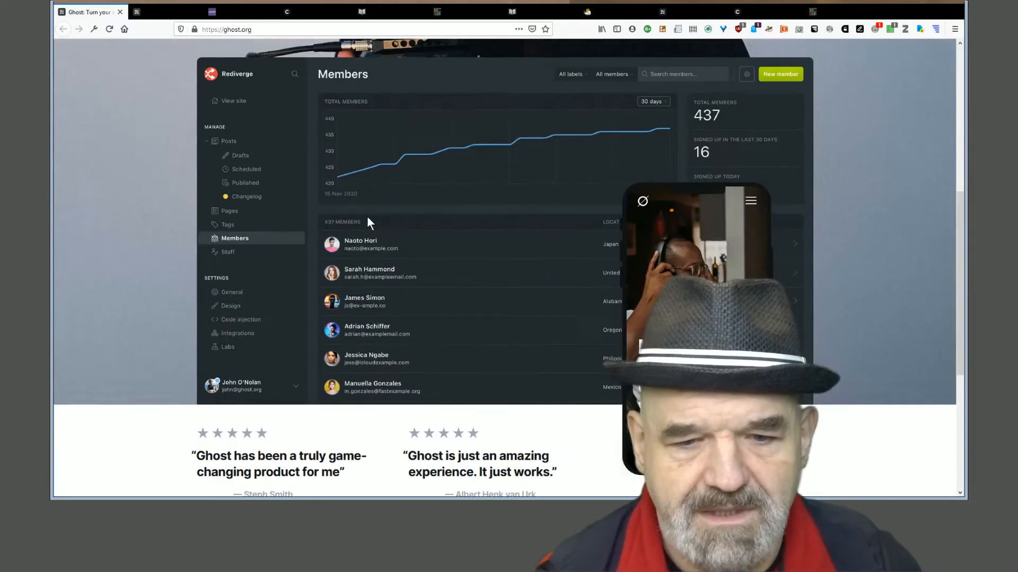
scroll("down", 3)
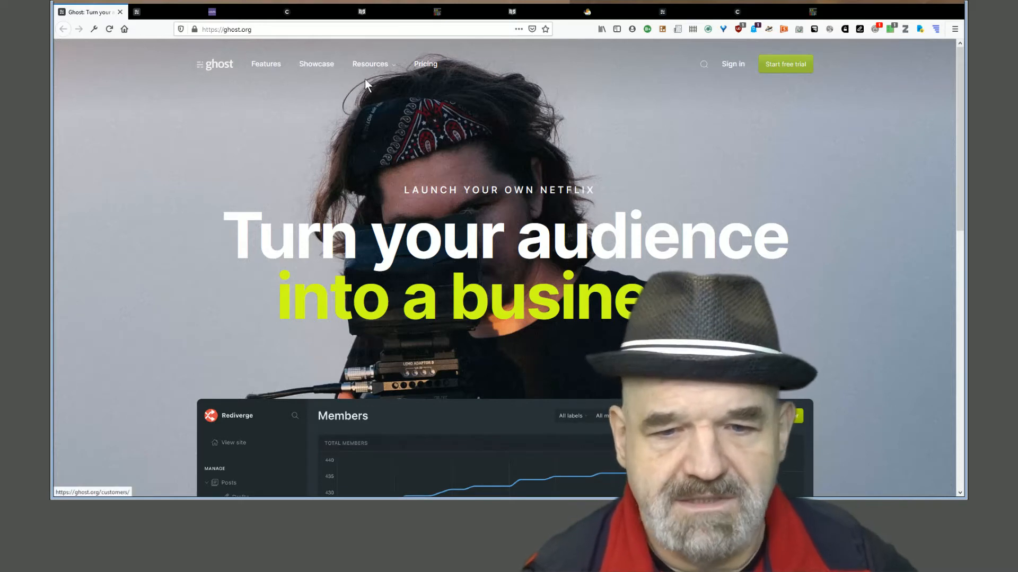
left_click(425, 63)
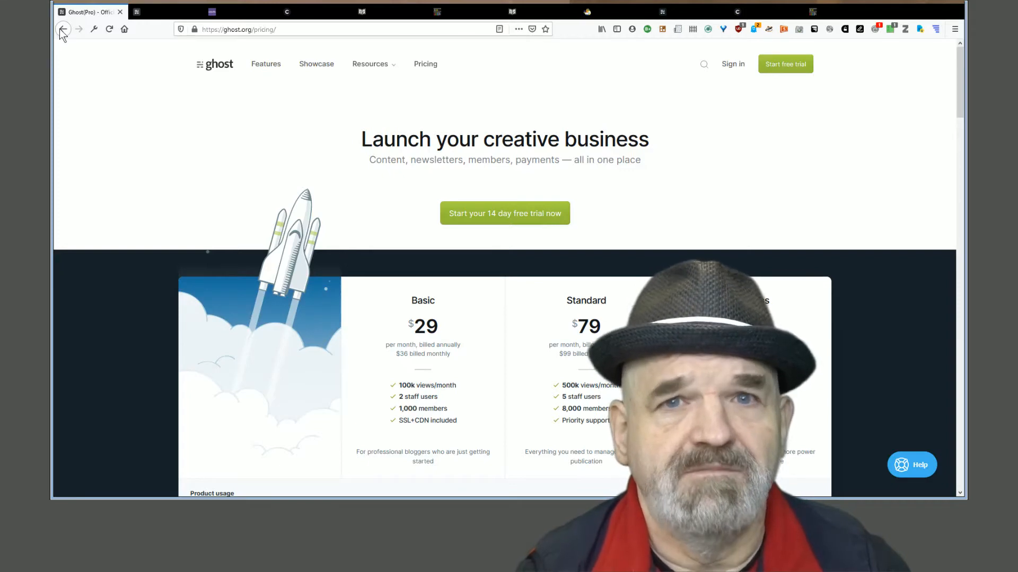
left_click(62, 28)
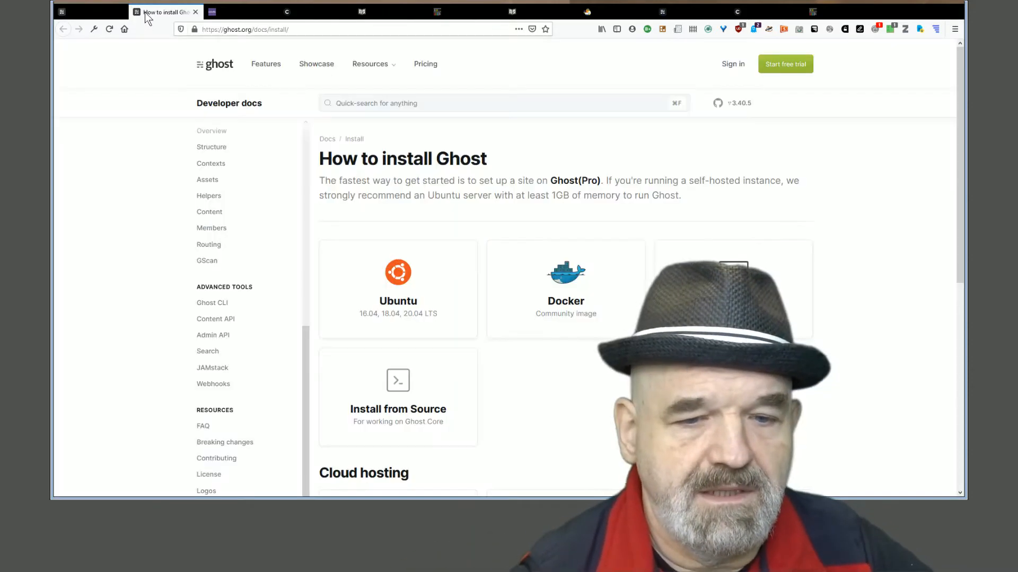
mouse_move(246, 168)
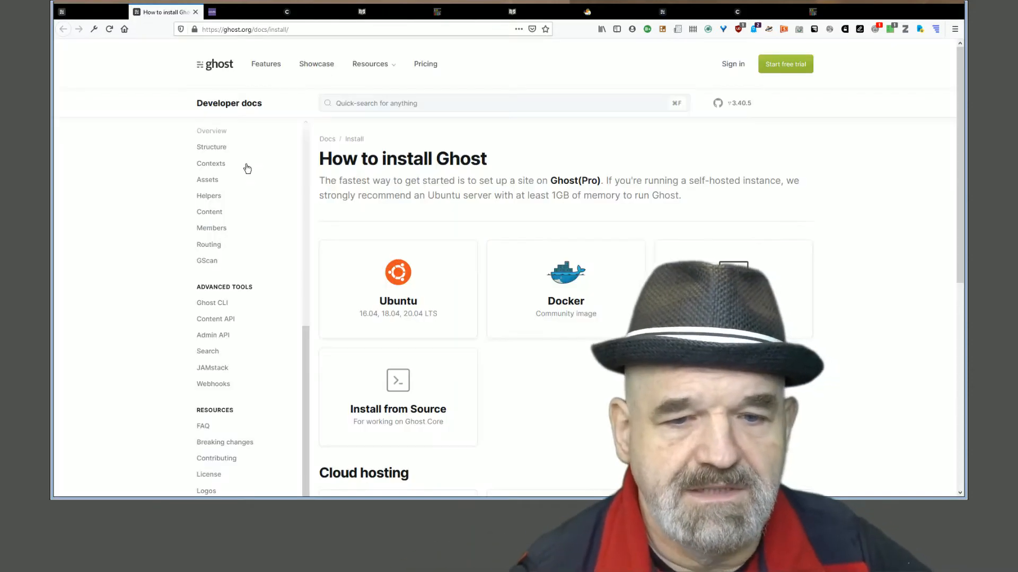
mouse_move(189, 353)
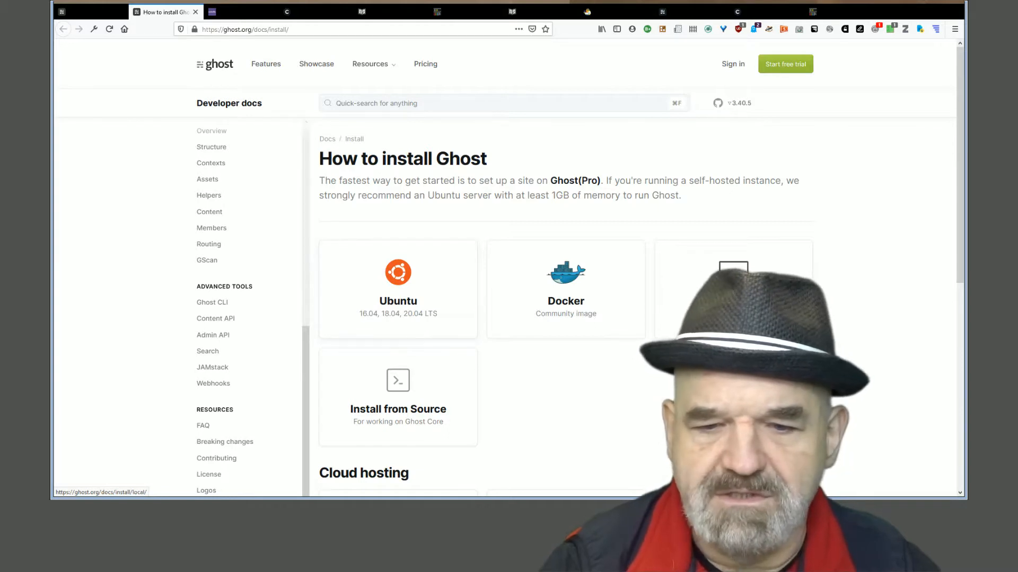
scroll("down", 3)
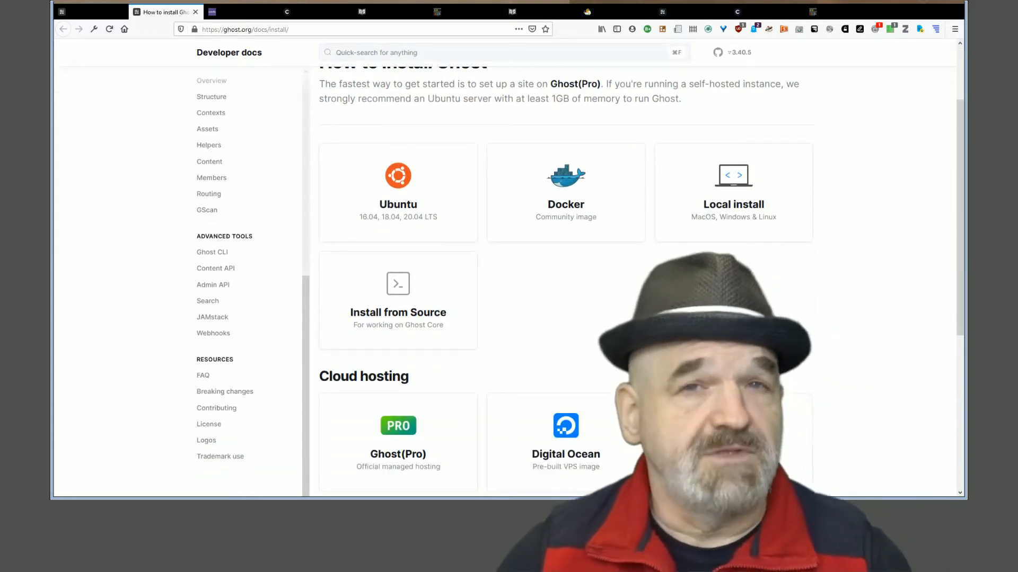
Scroll the install docs down to the Cloud hosting section with Ghost(Pro) and Digital Ocean
scroll("down", 3)
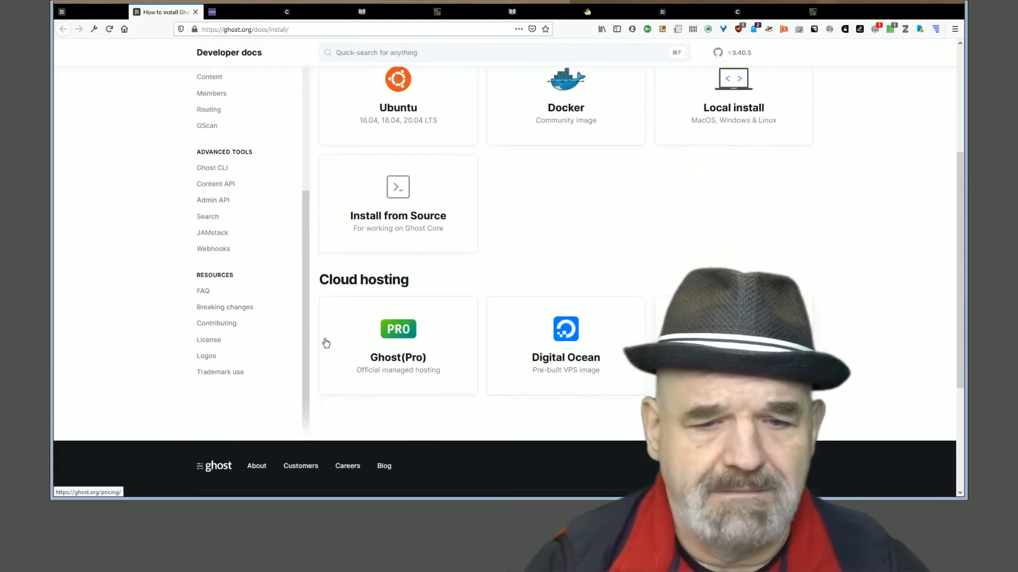
mouse_move(357, 321)
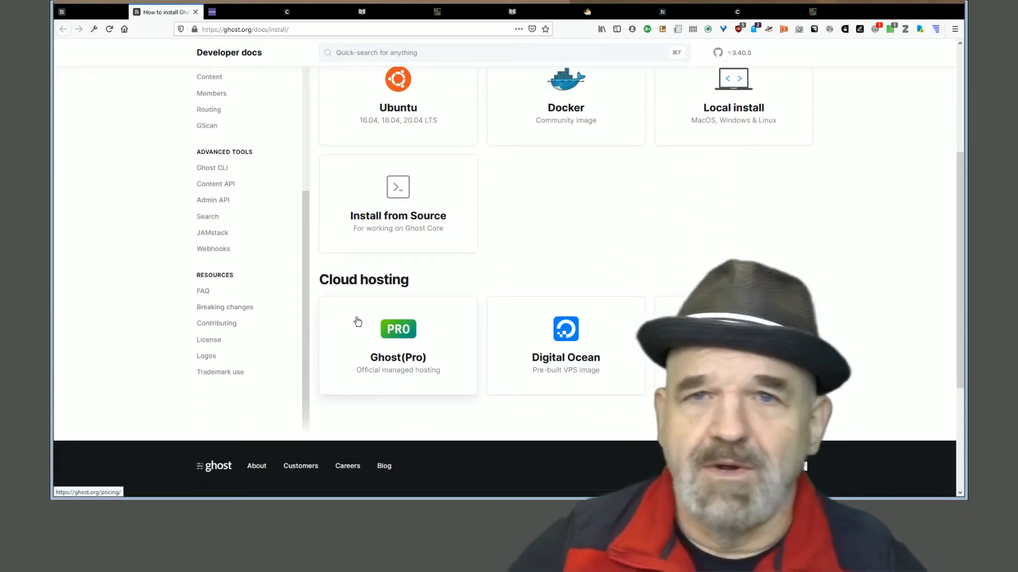
mouse_move(576, 192)
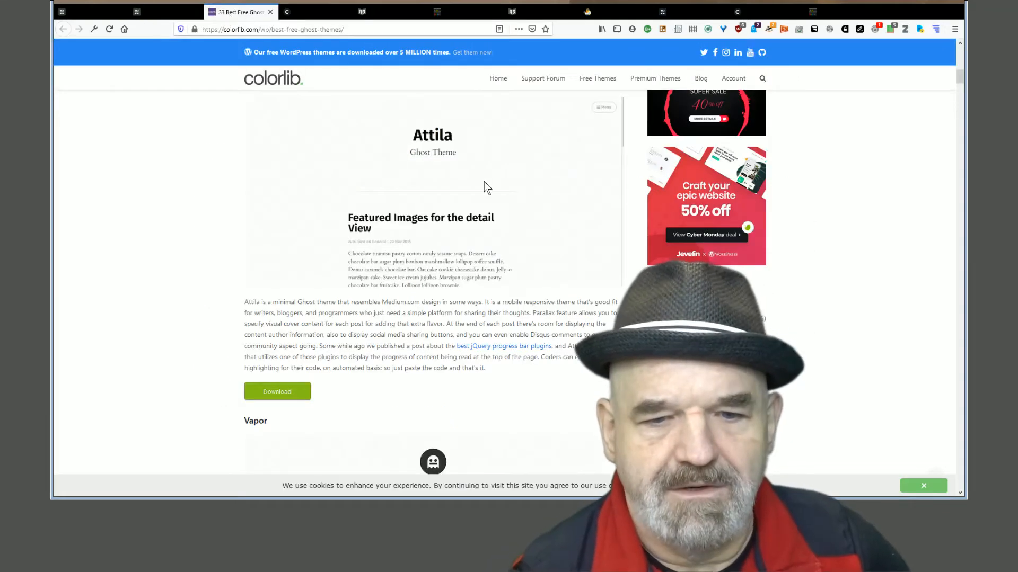
Zoom the Colorlib free Ghost themes article to 150% and browse its theme entries
key("ctrl+plus")
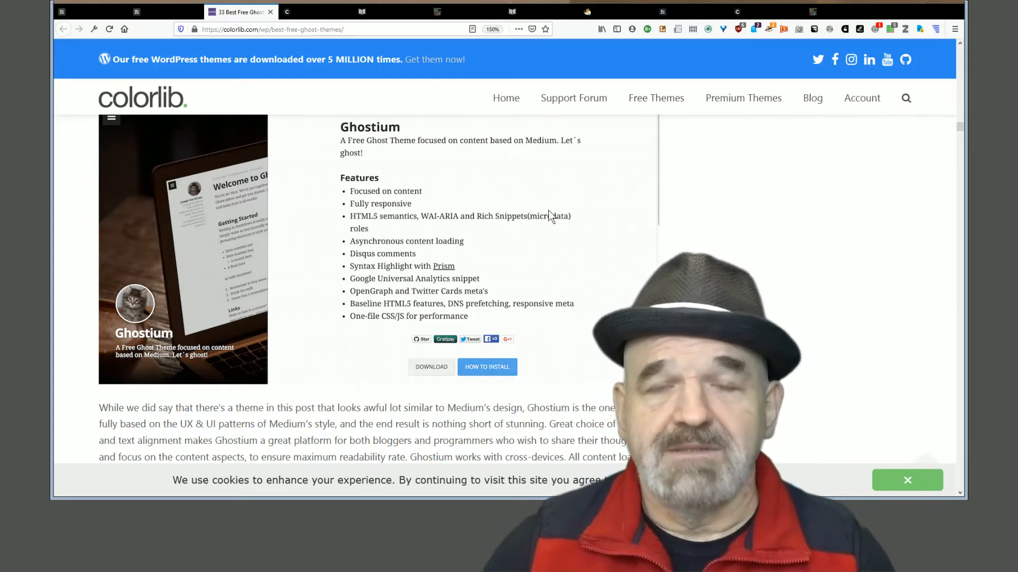
scroll("up", 3)
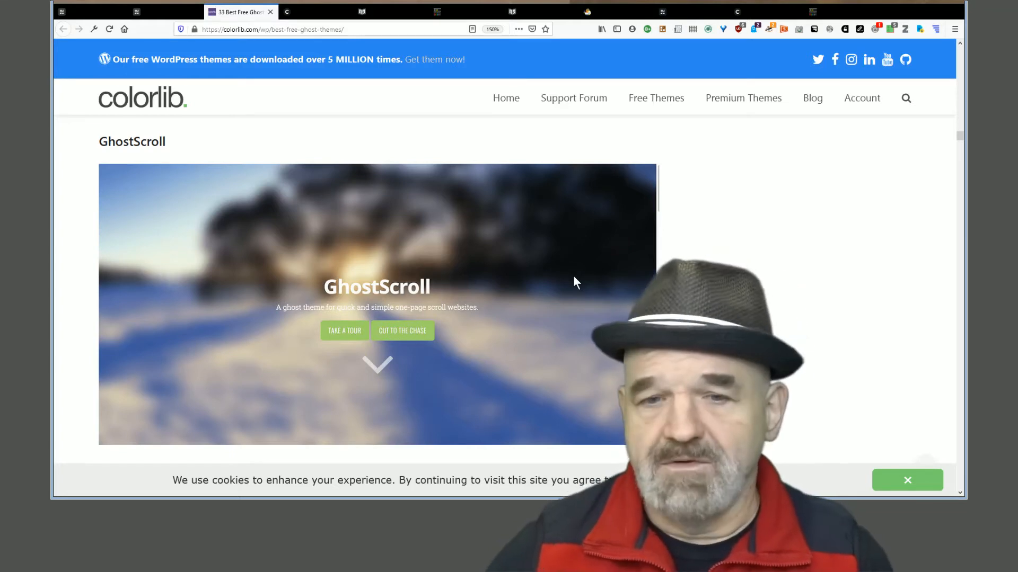
mouse_move(505, 98)
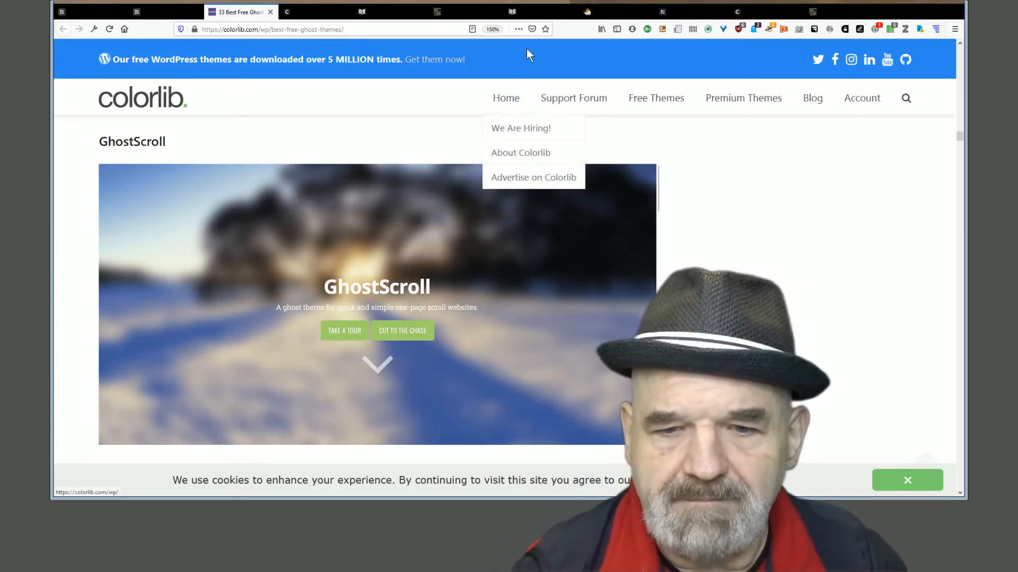
mouse_move(613, 18)
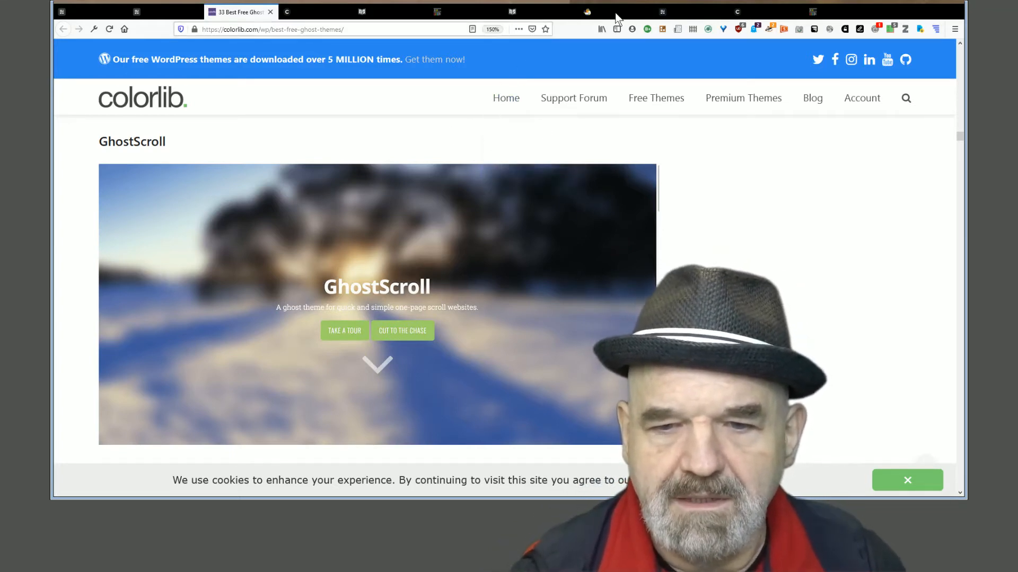
Switch to the Nerd Ducks blog, enlarge it, and open the Programming In Five Easy Pieces post
left_click(468, 12)
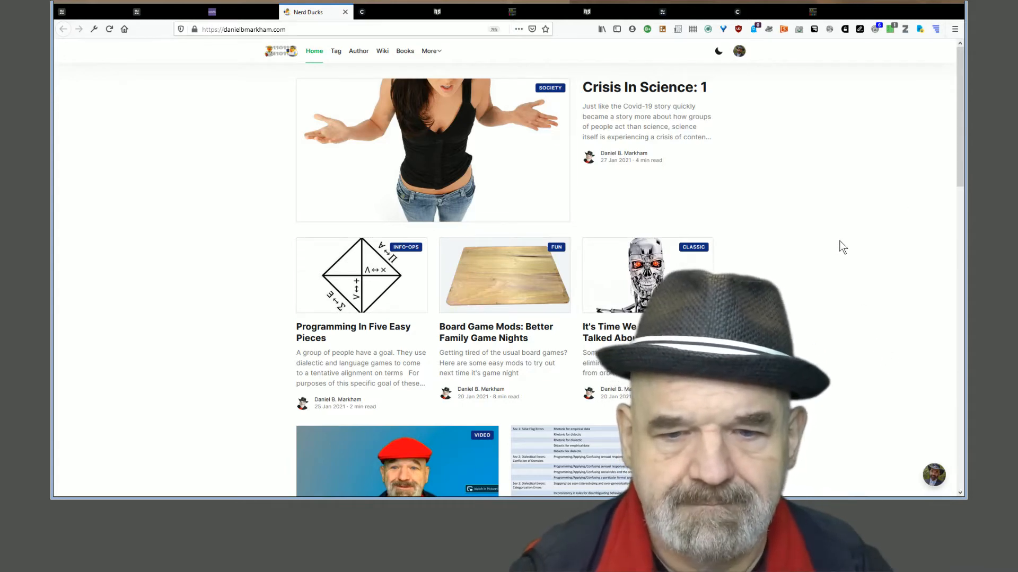
key("ctrl+plus")
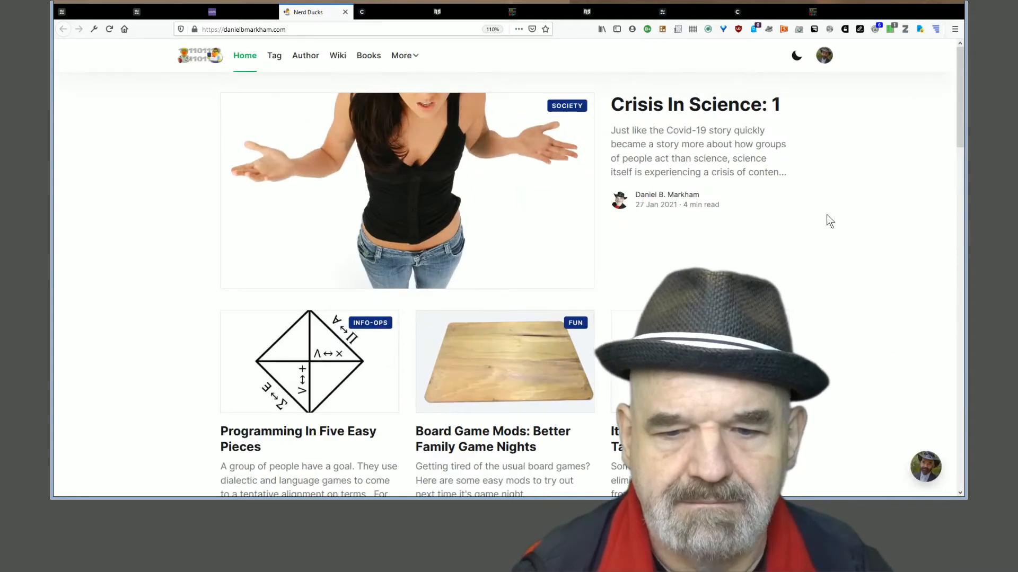
scroll("down", 3)
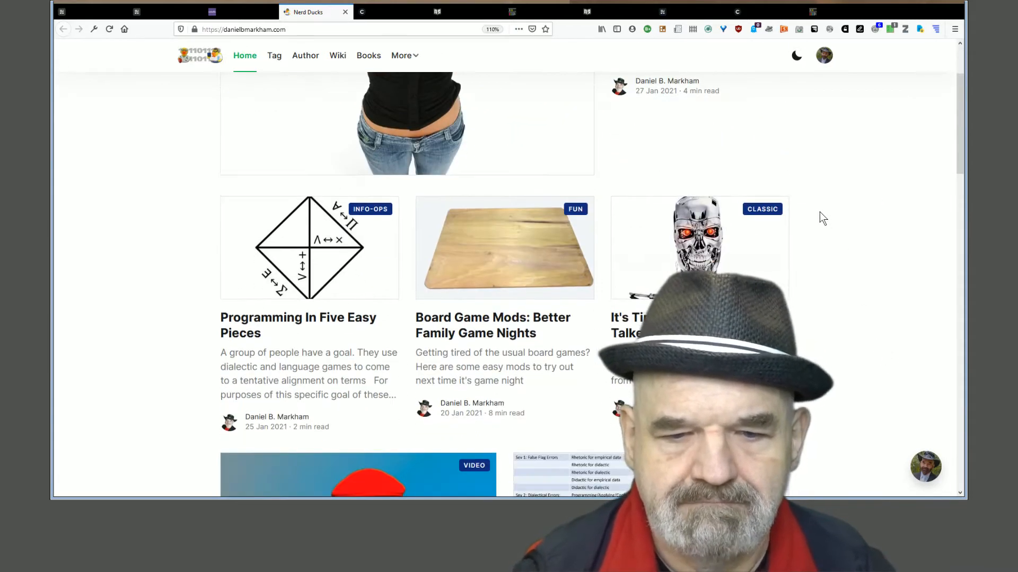
left_click(298, 325)
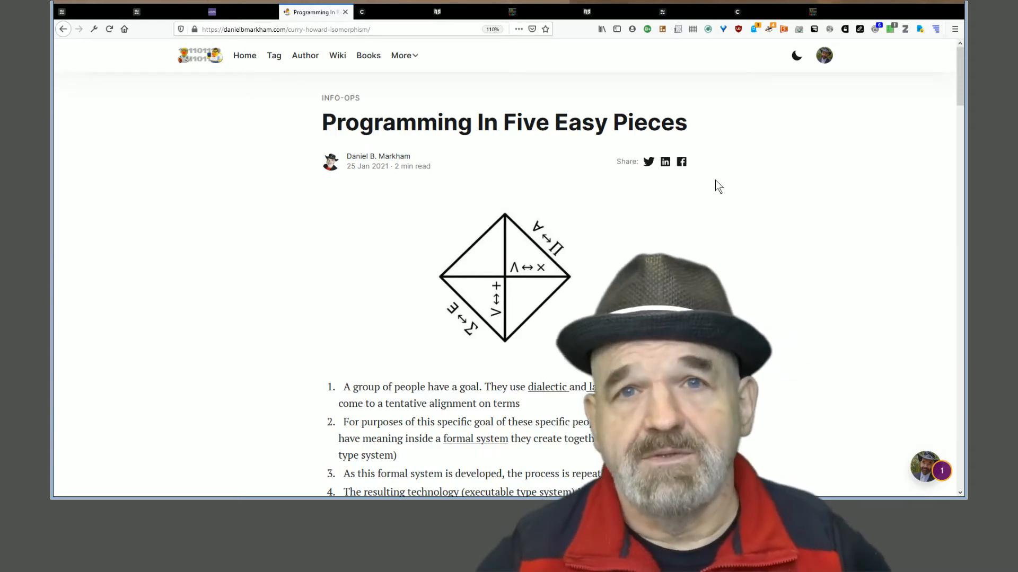
Skim through the post, then move to the blog's Ghost admin dashboard
scroll("down", 3)
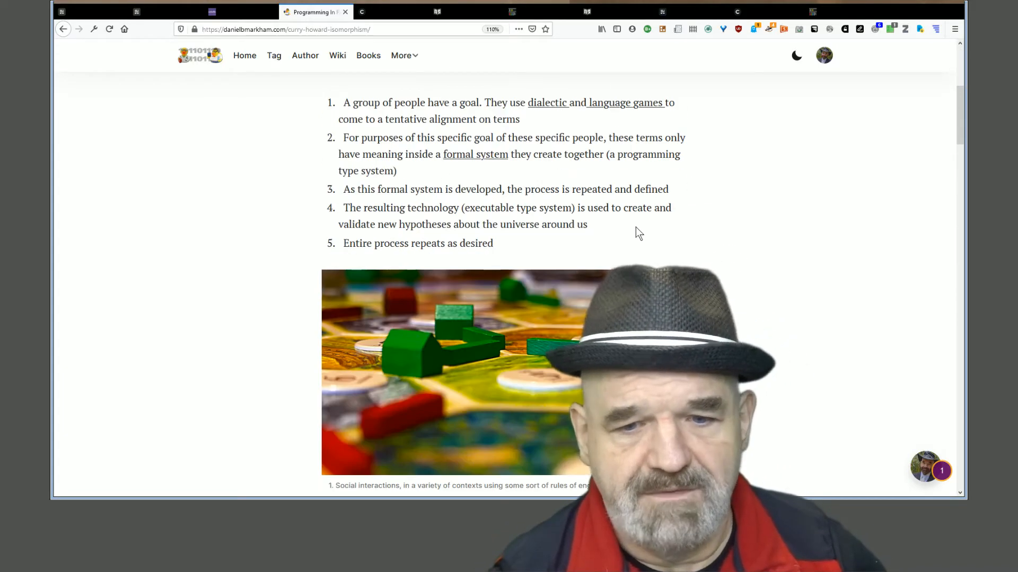
scroll("up", 3)
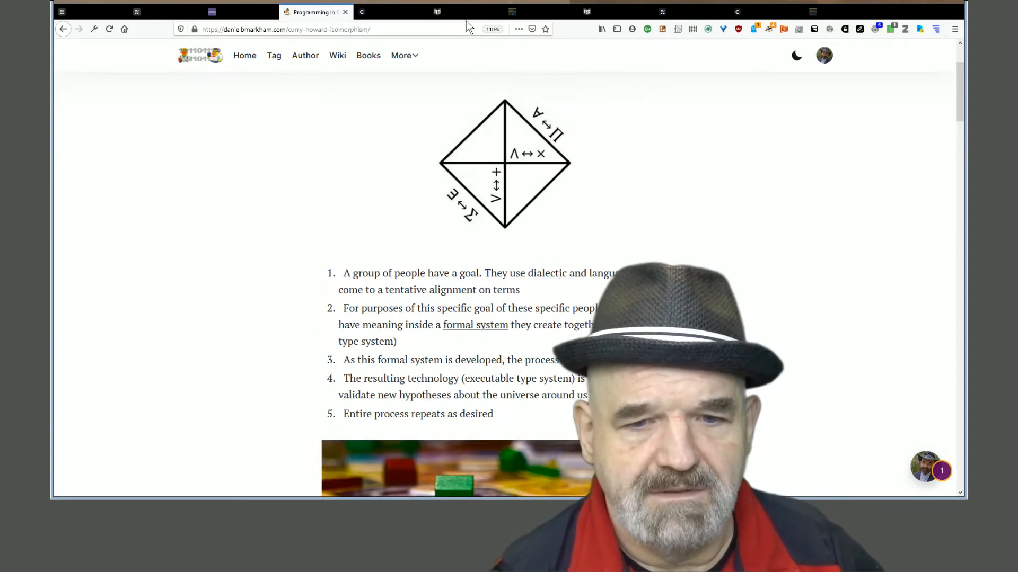
left_click(396, 11)
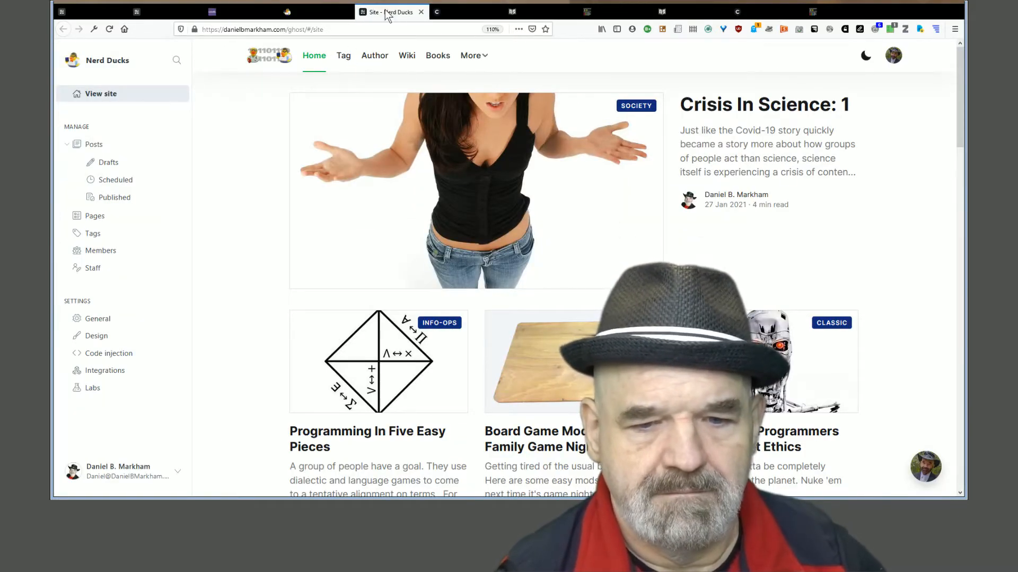
mouse_move(601, 195)
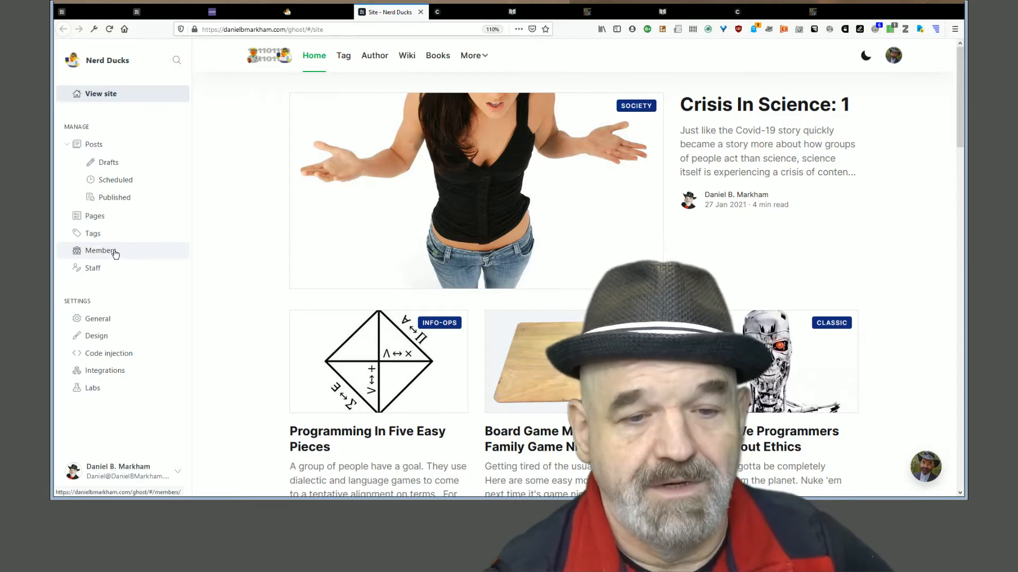
View the Members list of nine members, go to Posts, and start a new blank post
left_click(101, 251)
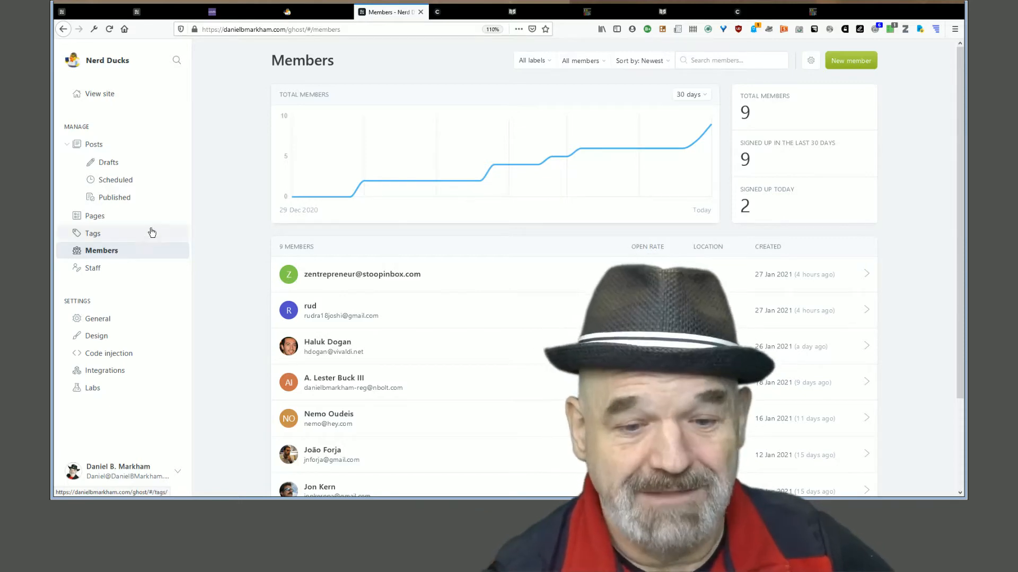
left_click(93, 144)
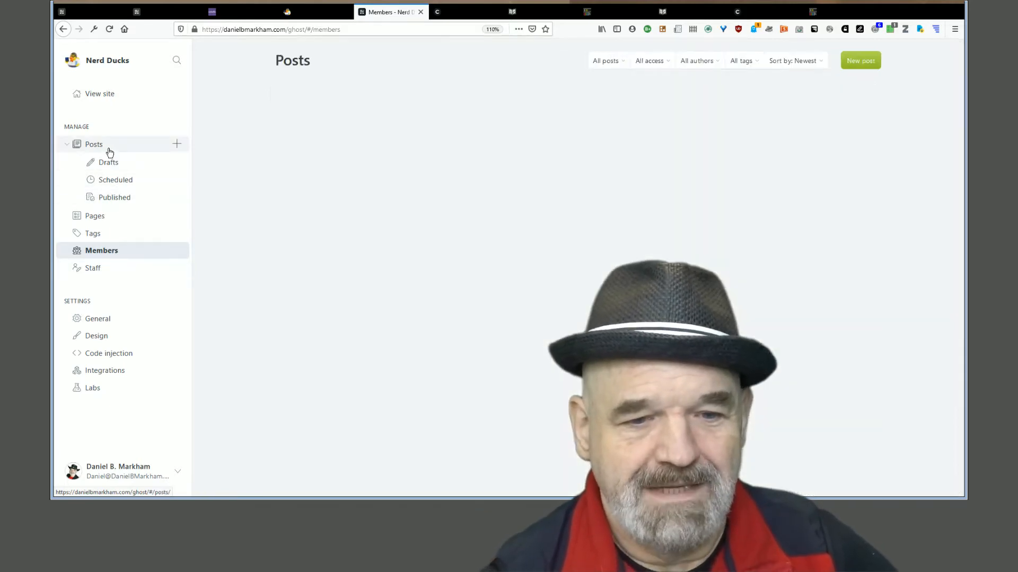
left_click(93, 144)
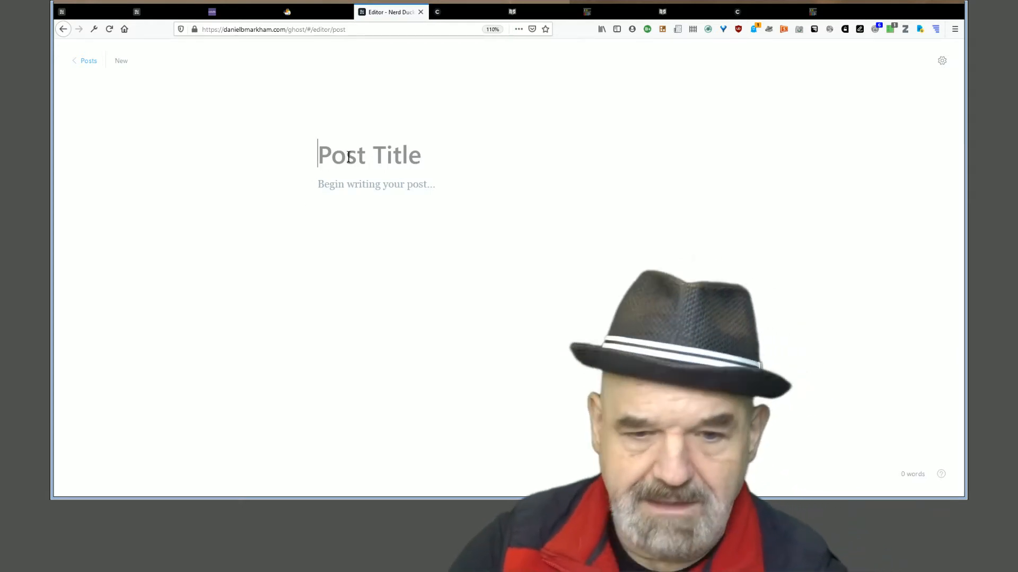
Give the new post the title 'my title' and body text 'my text'
type("my title")
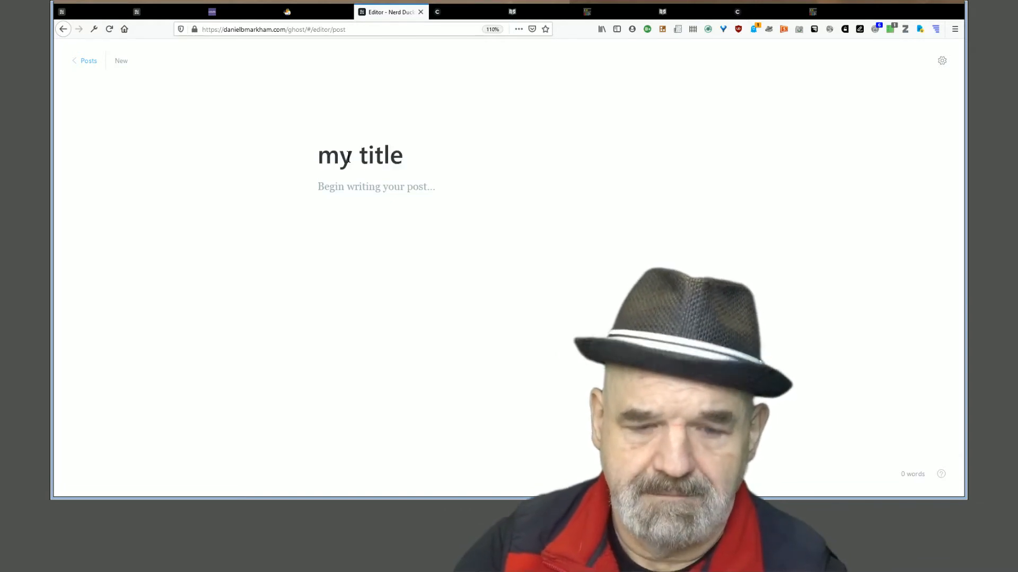
type("my te")
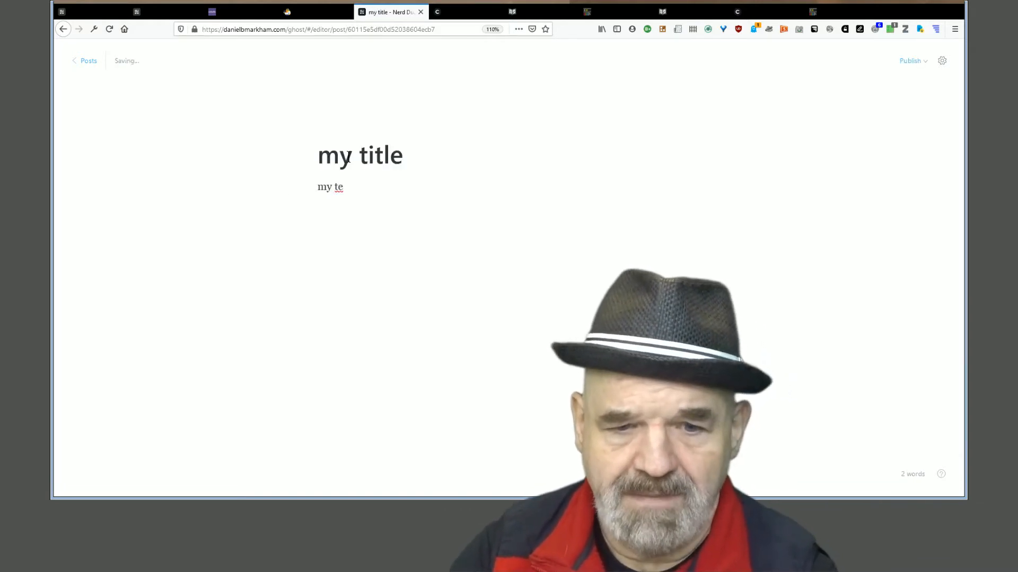
type("xt")
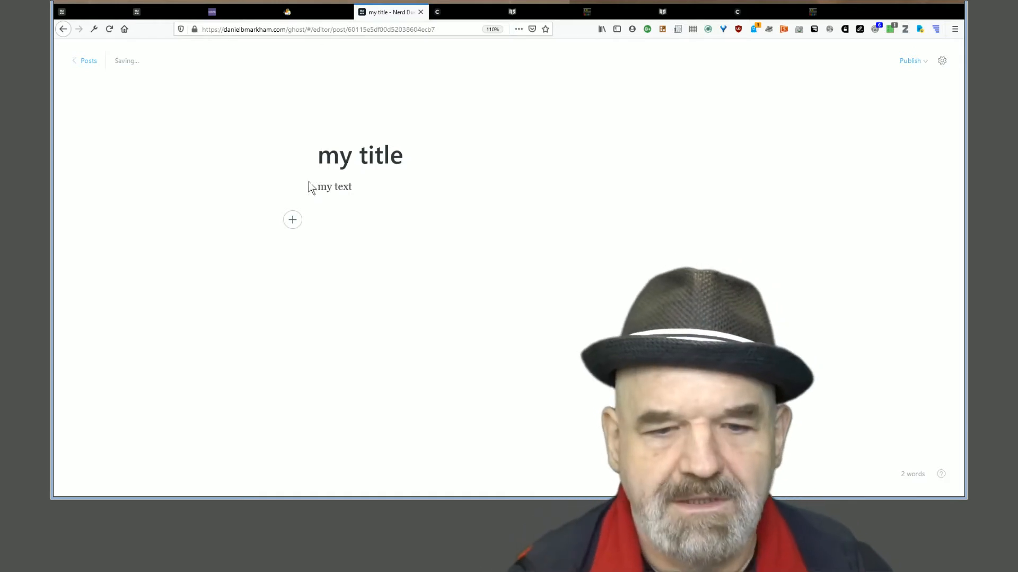
Browse the menu of content cards available to insert into the post
left_click(292, 219)
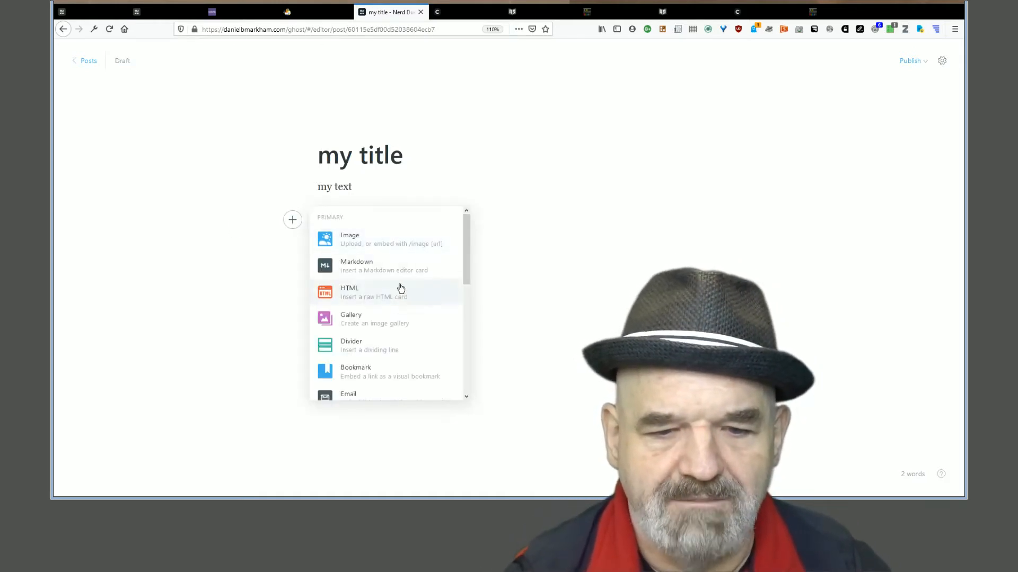
scroll("down", 3)
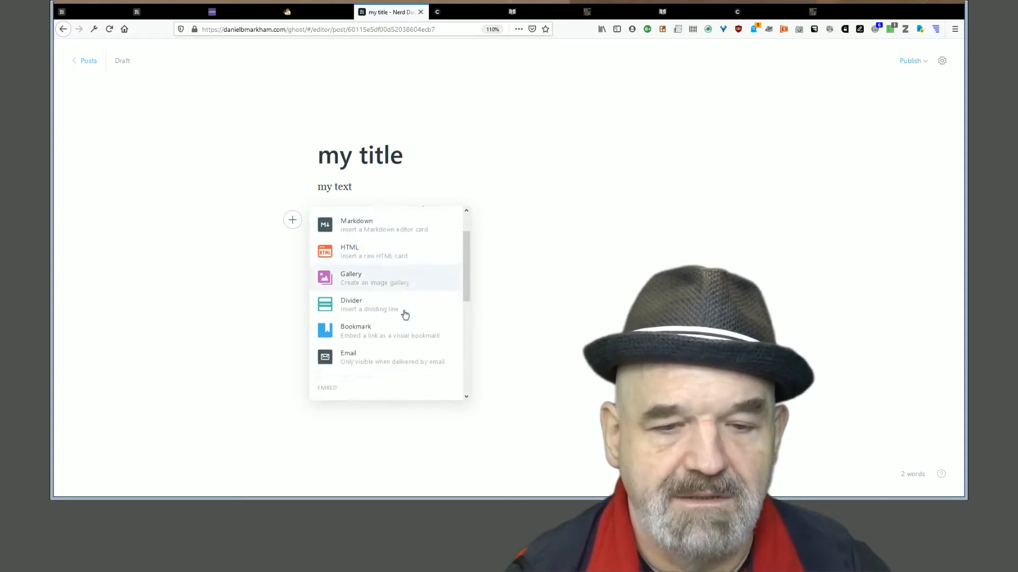
scroll("down", 3)
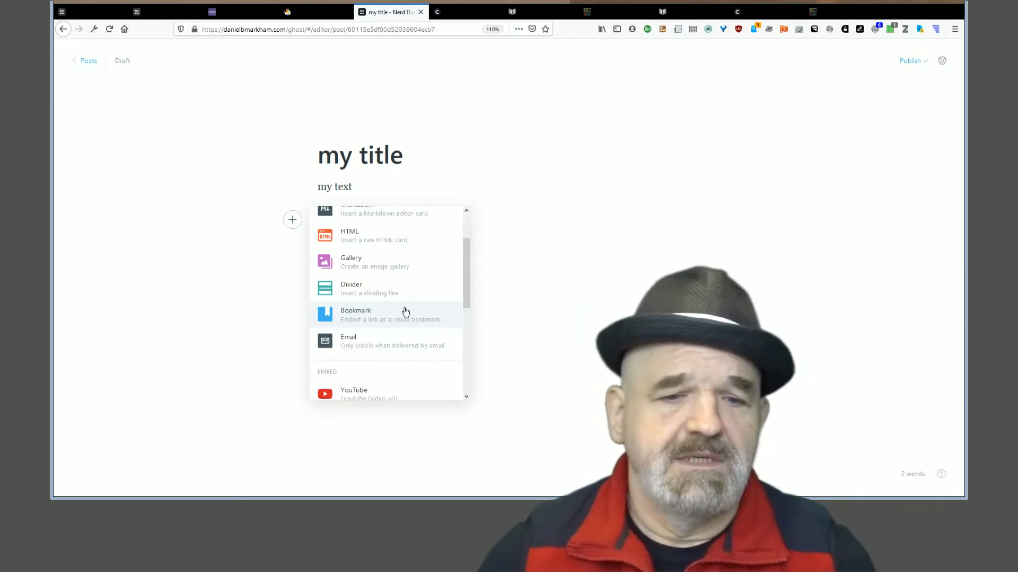
scroll("down", 3)
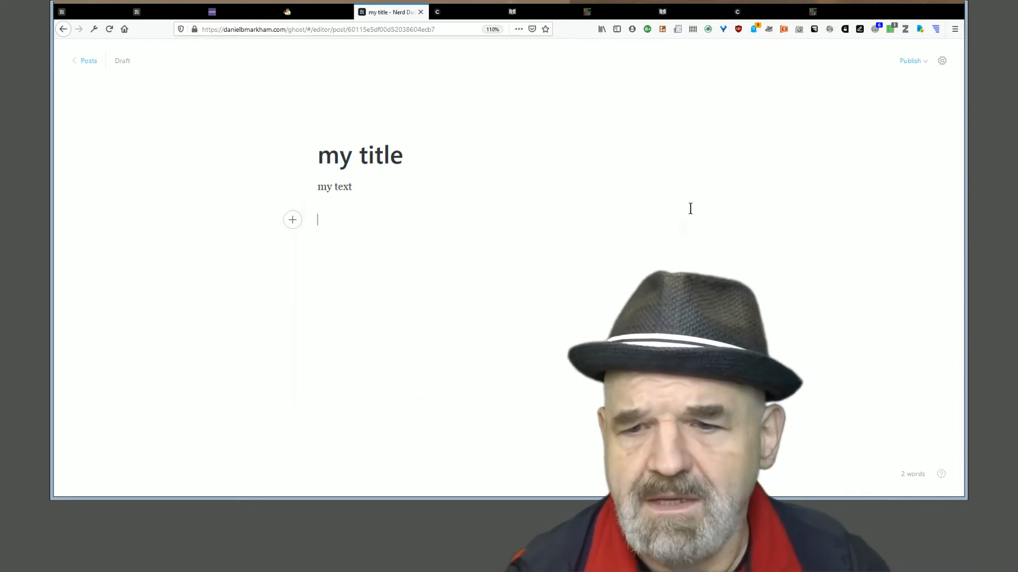
Review the post settings with URL slug my-title, then begin a search on GitHub
left_click(941, 60)
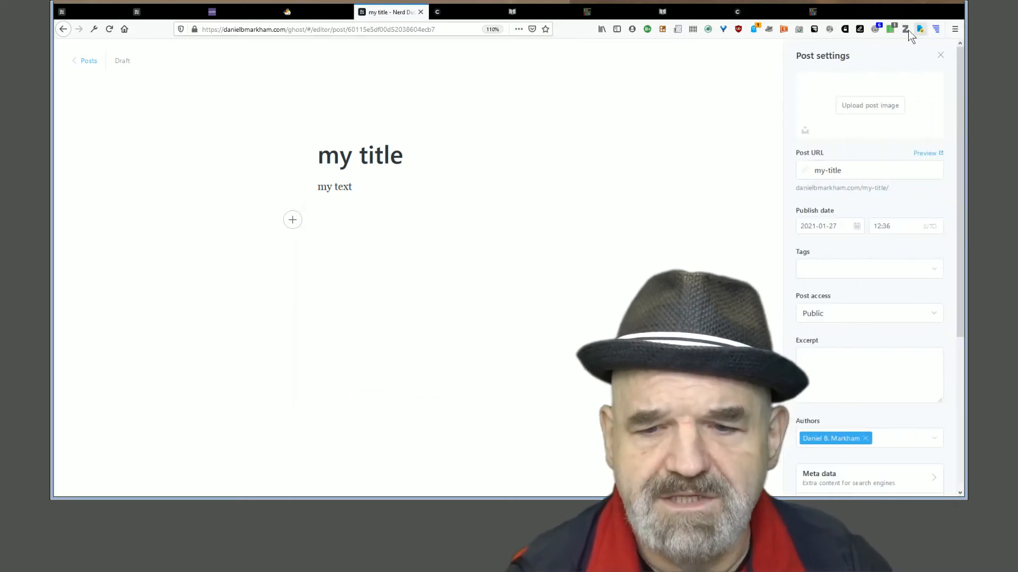
left_click(939, 55)
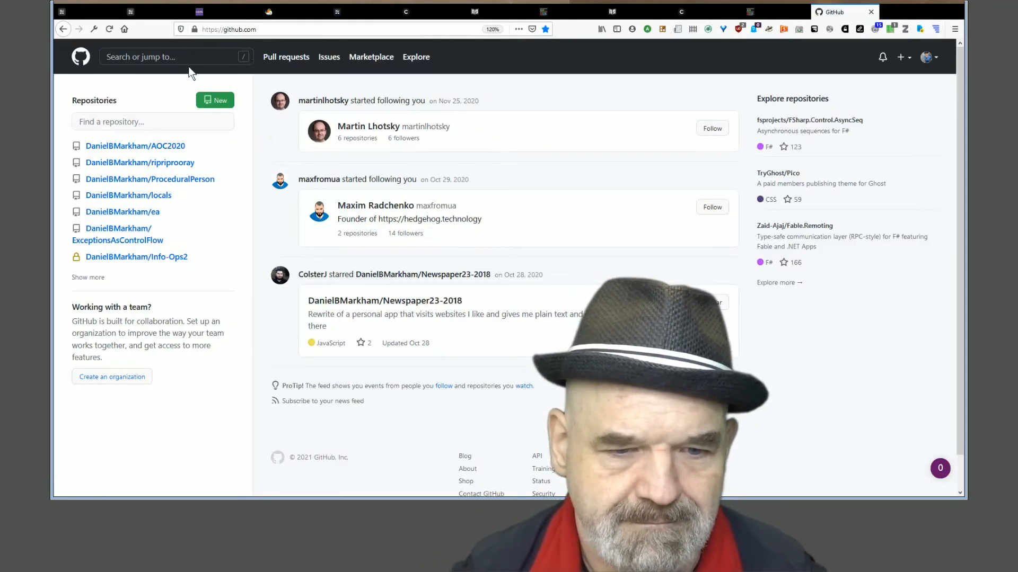
left_click(175, 56)
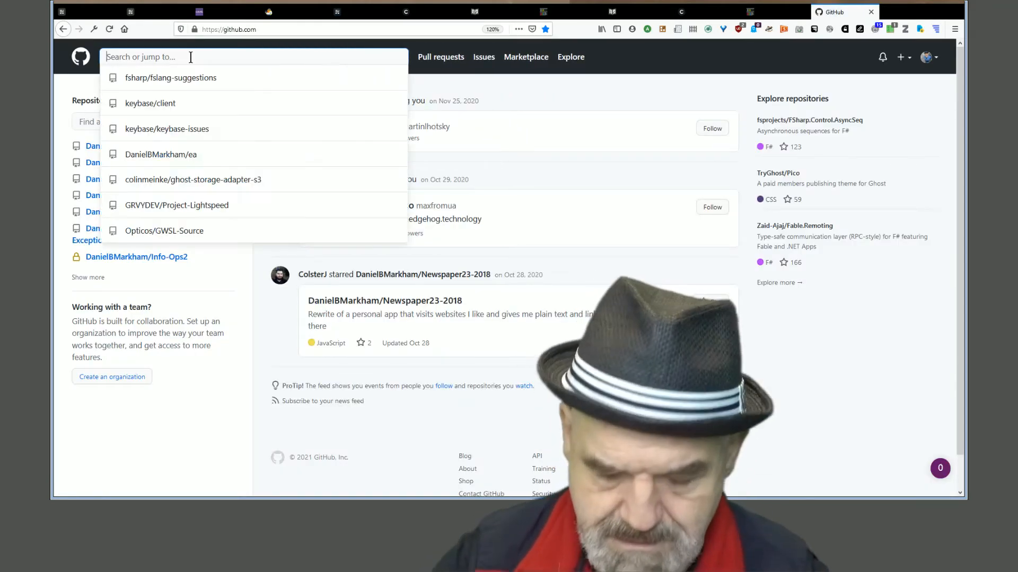
Search GitHub for commento and read the adtac/commento repository's README
type("commento")
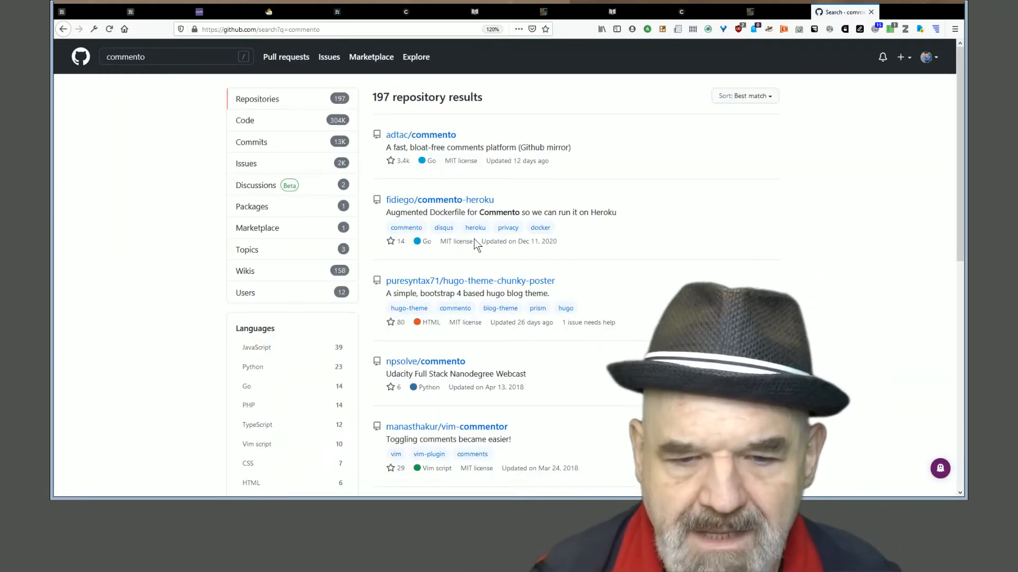
left_click(420, 134)
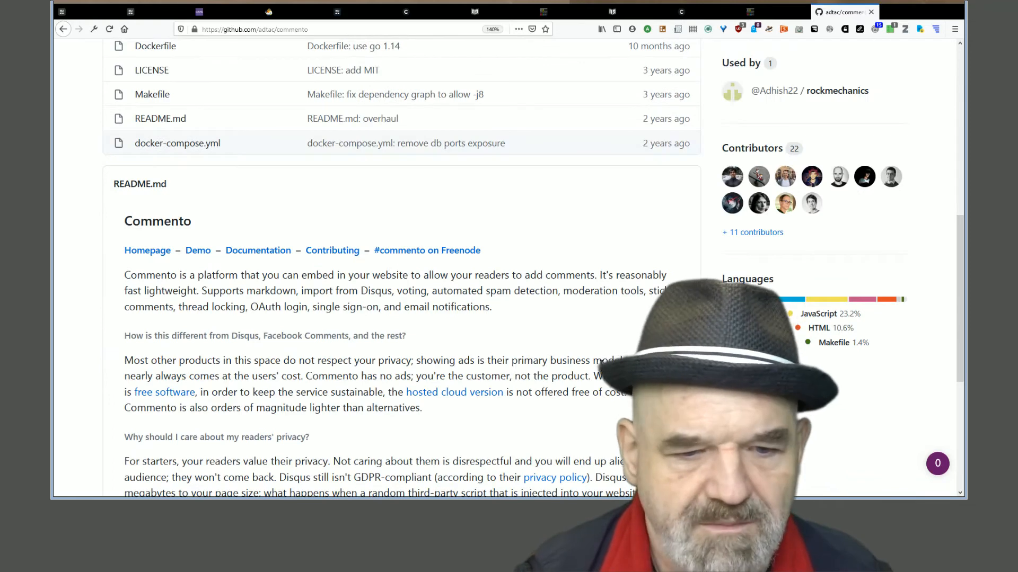
scroll("down", 3)
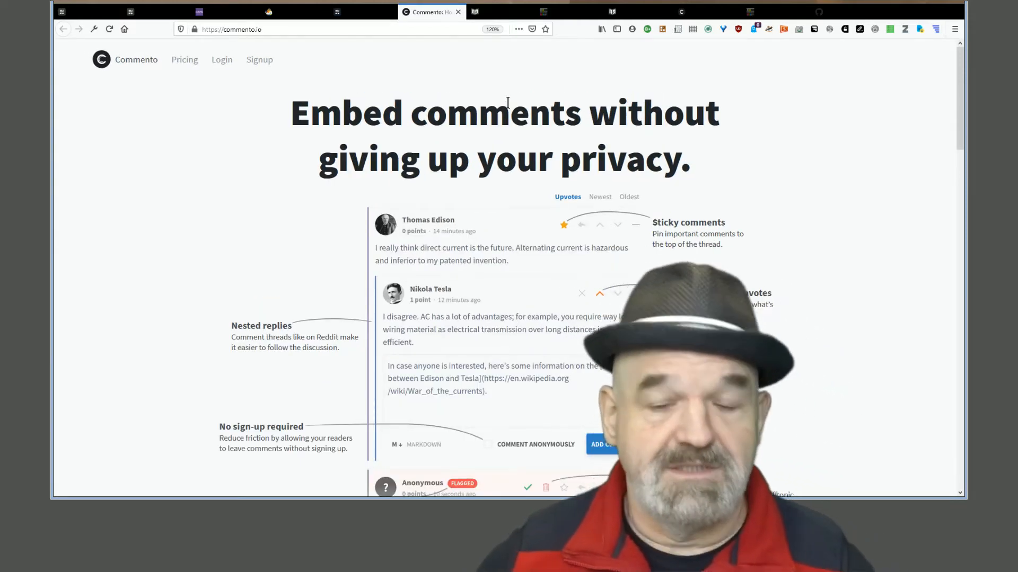
Look over the commento.io homepage feature showcase and go to its pricing page
scroll("down", 3)
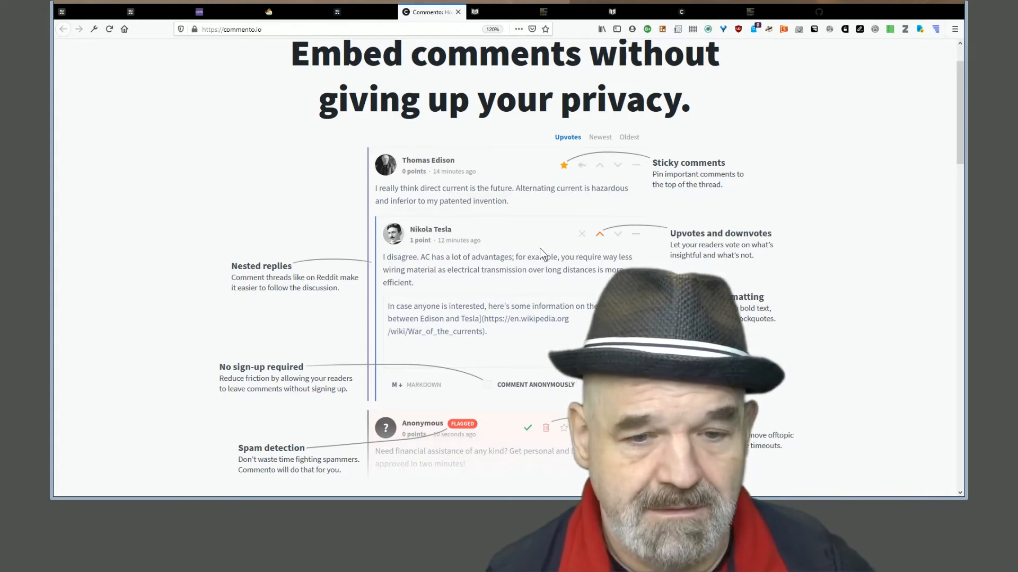
scroll("down", 3)
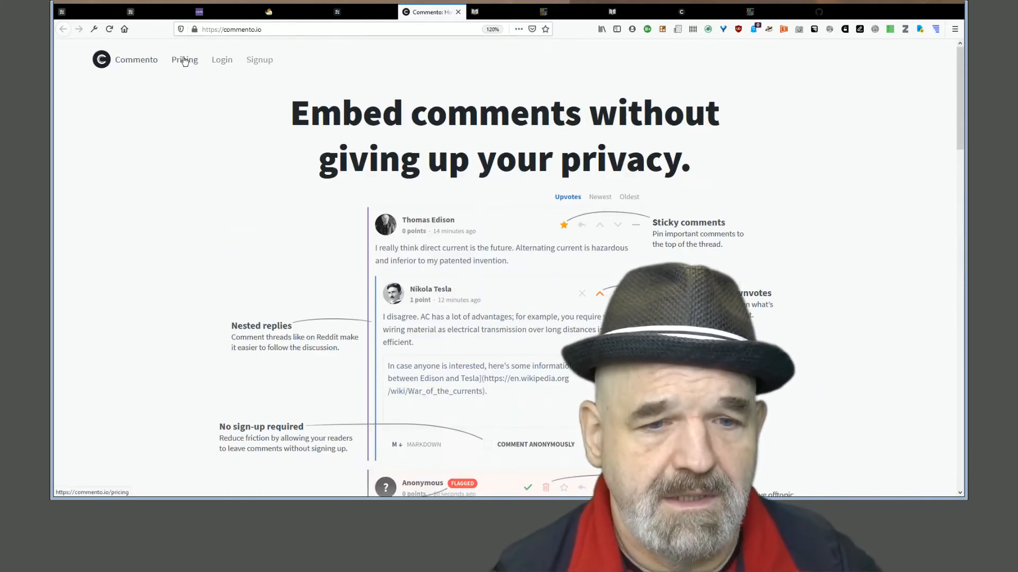
left_click(184, 59)
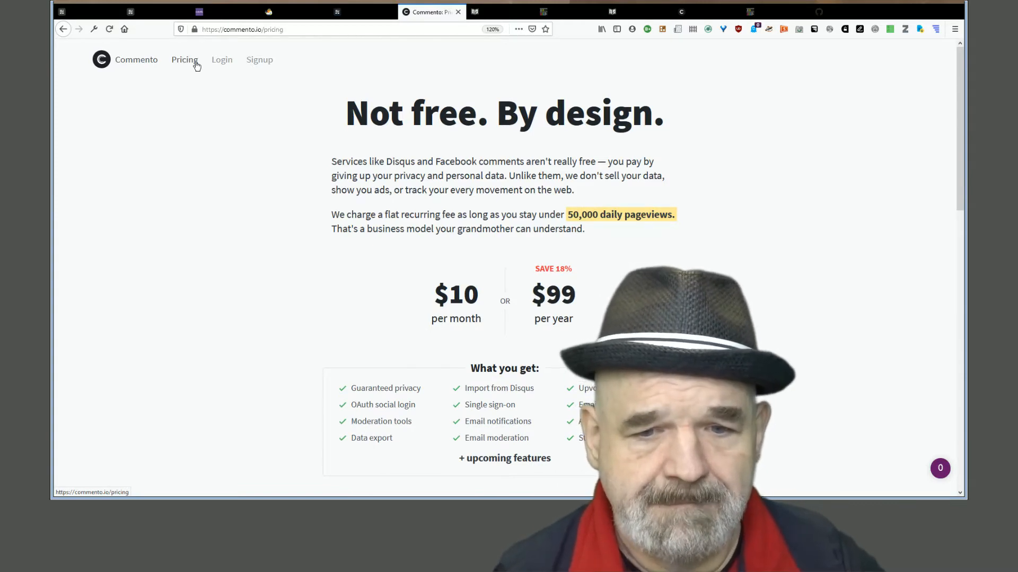
mouse_move(290, 248)
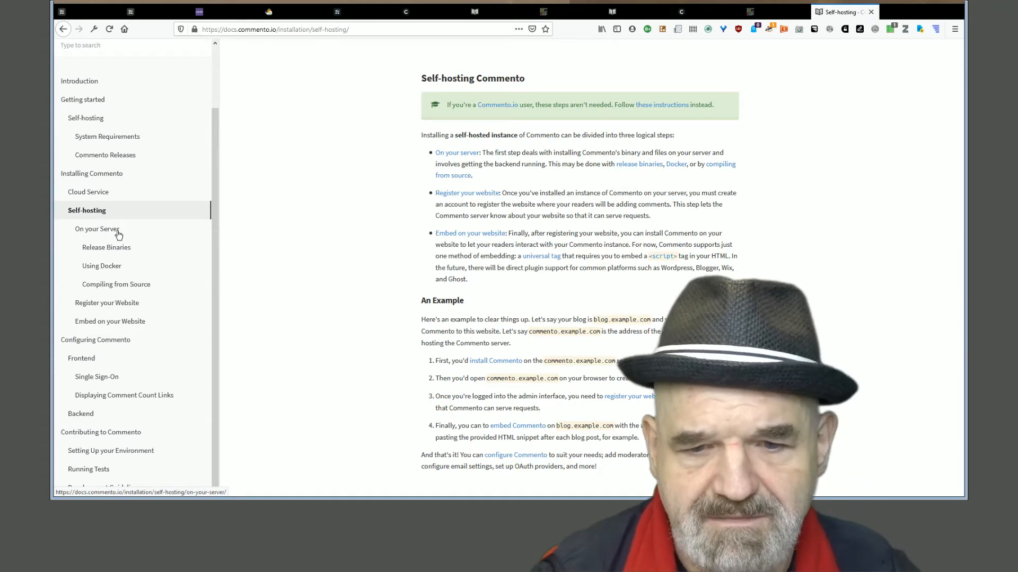
Browse the Release Binaries, Using Docker and Compiling from Source install pages, ending on Register your Website
left_click(106, 247)
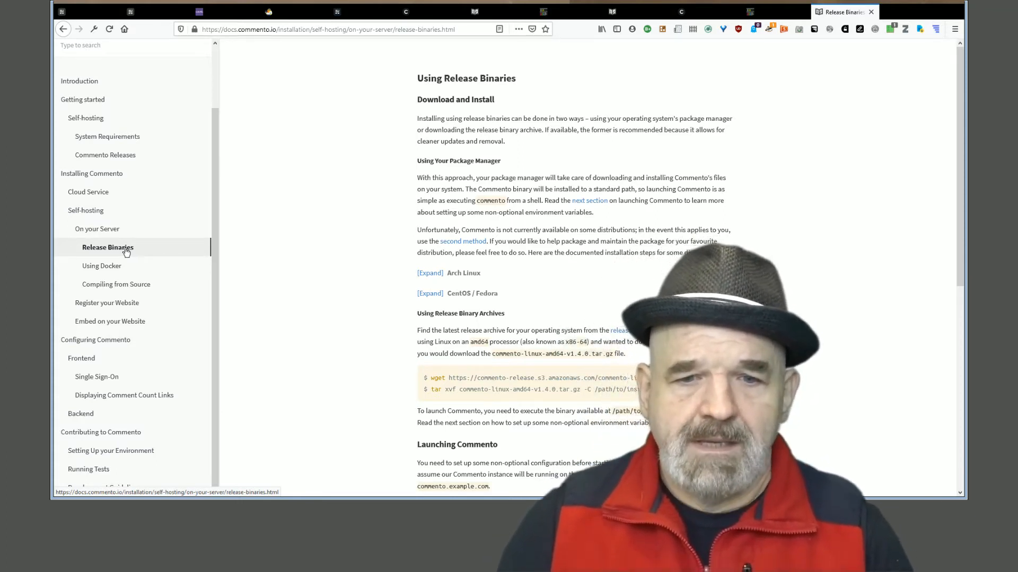
scroll("down", 3)
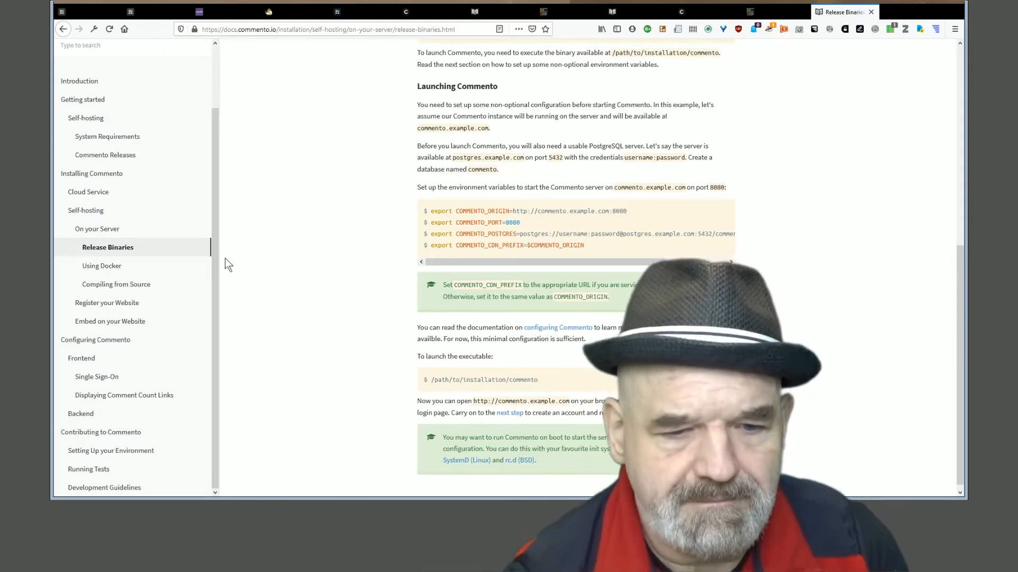
left_click(102, 266)
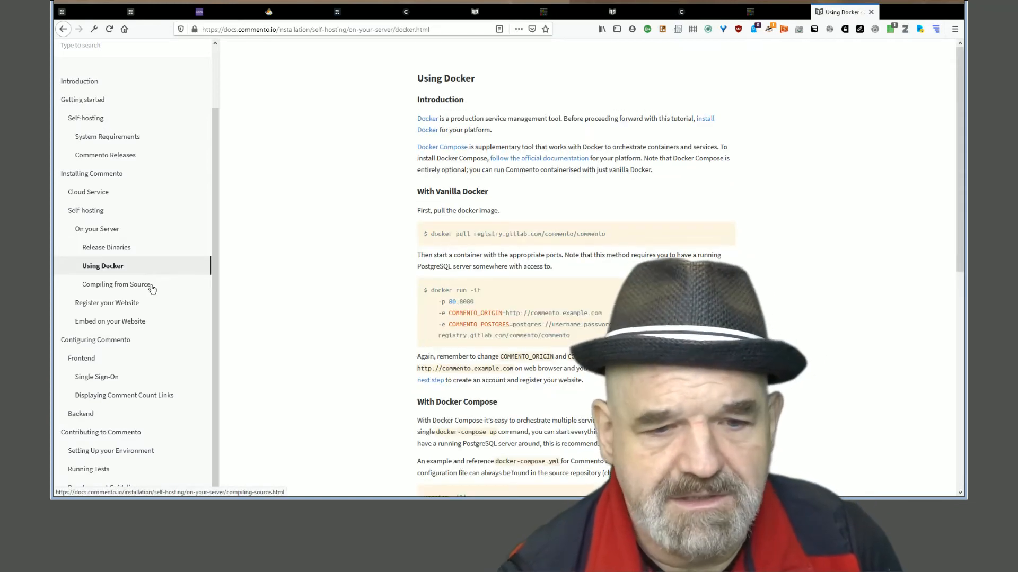
left_click(117, 284)
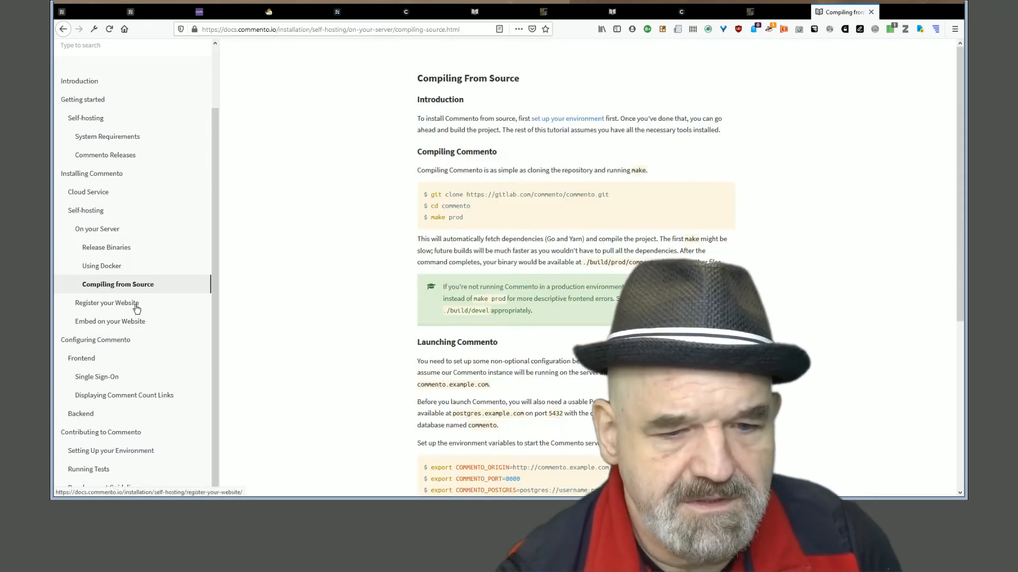
left_click(107, 303)
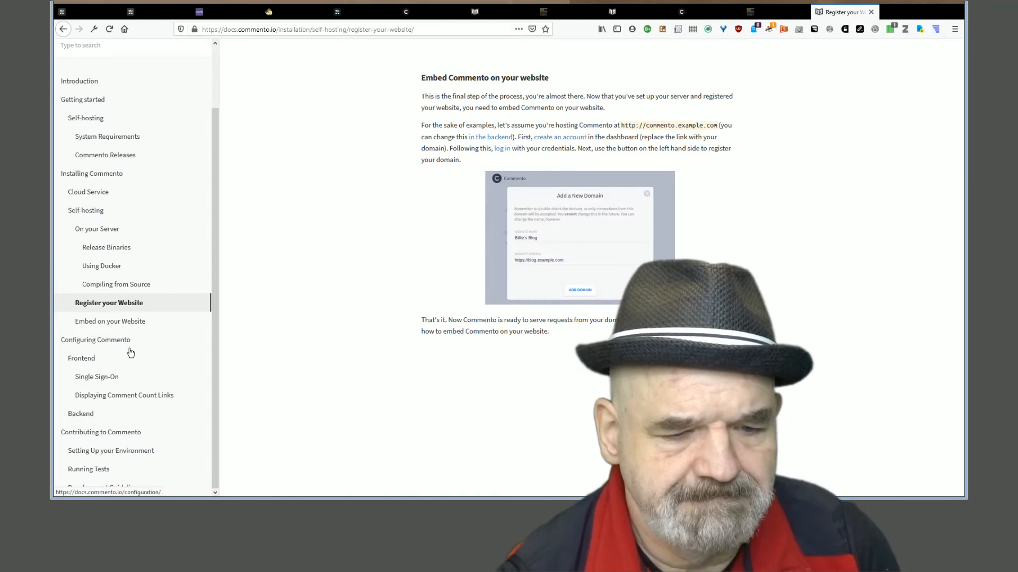
Read the Single Sign-On configuration page, then go back to Compiling From Source
left_click(96, 377)
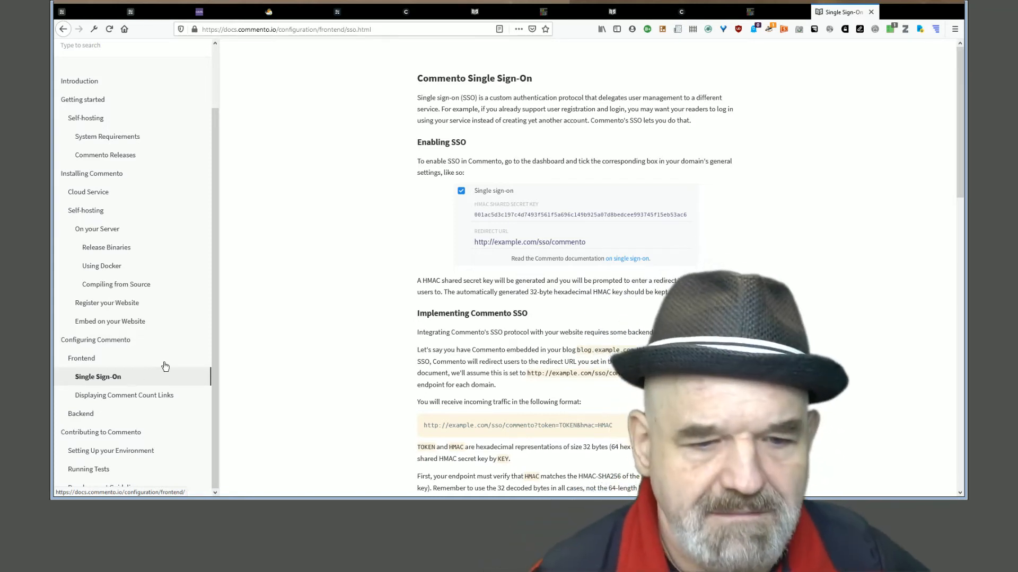
left_click(118, 284)
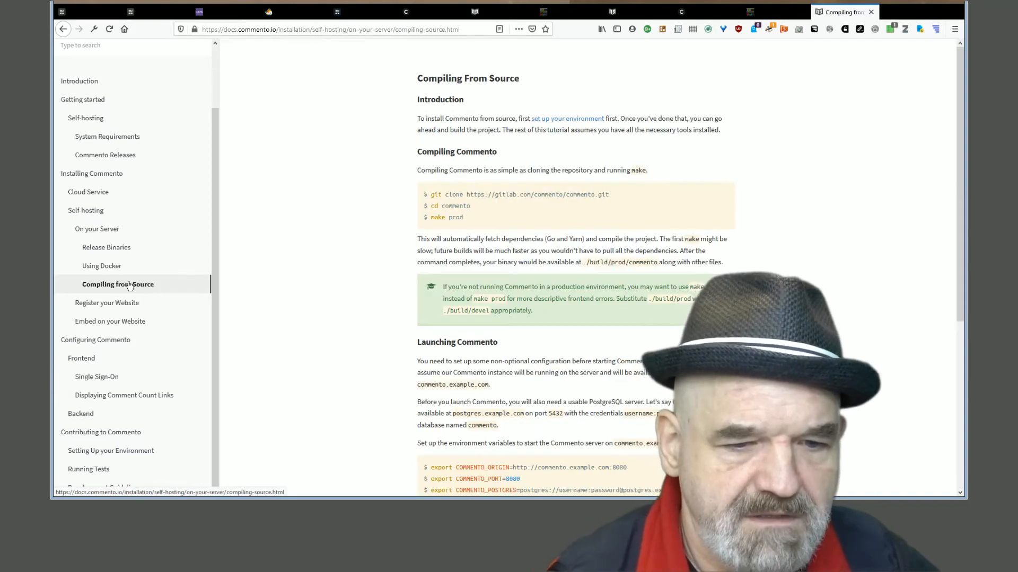
mouse_move(156, 414)
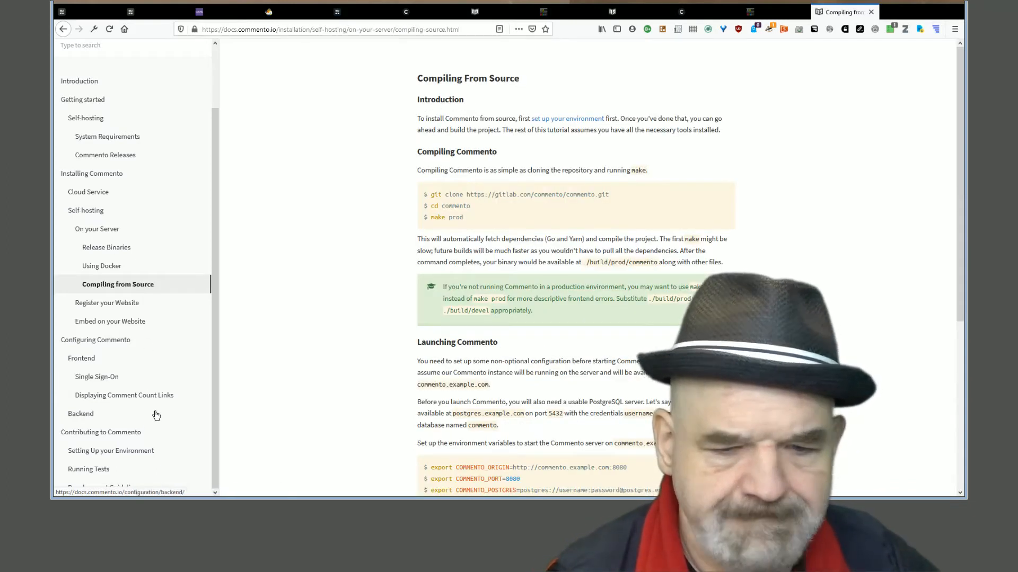
mouse_move(121, 265)
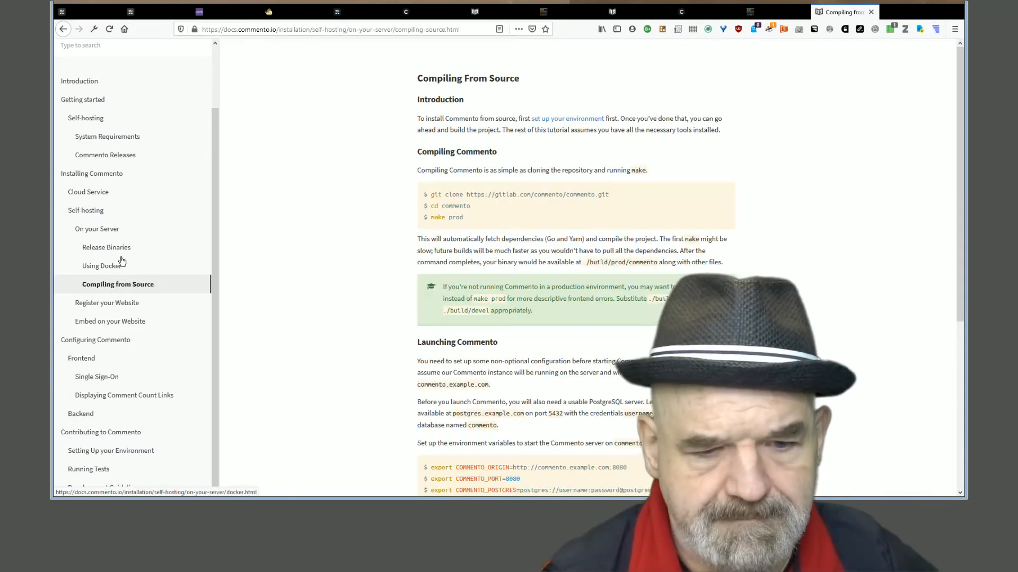
left_click(81, 413)
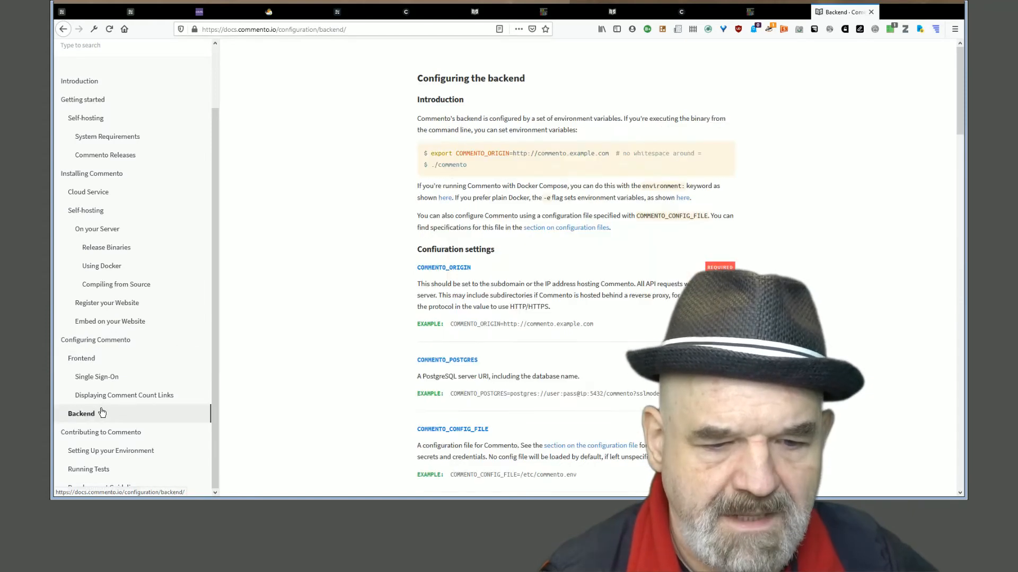
scroll("down", 3)
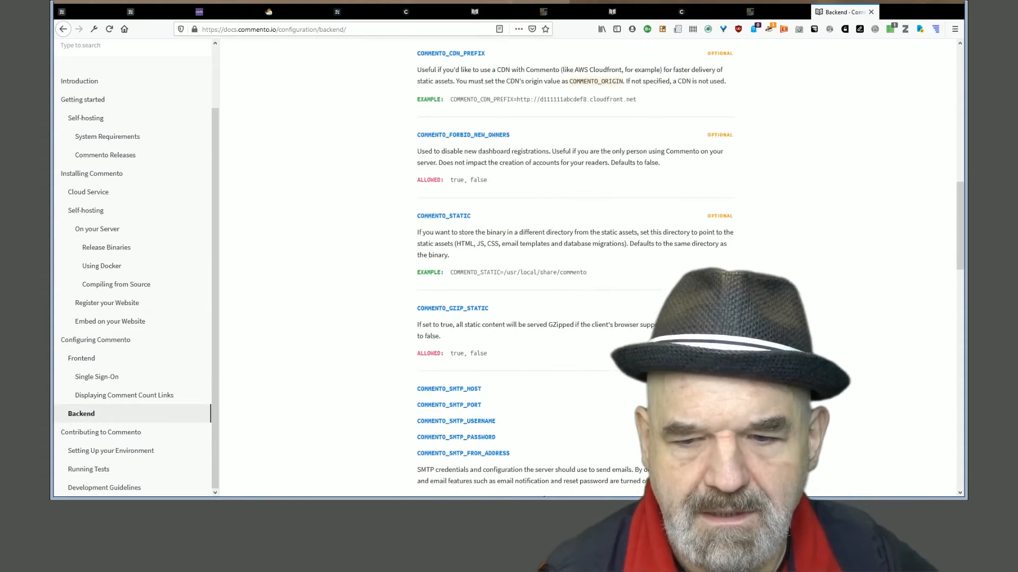
scroll("down", 3)
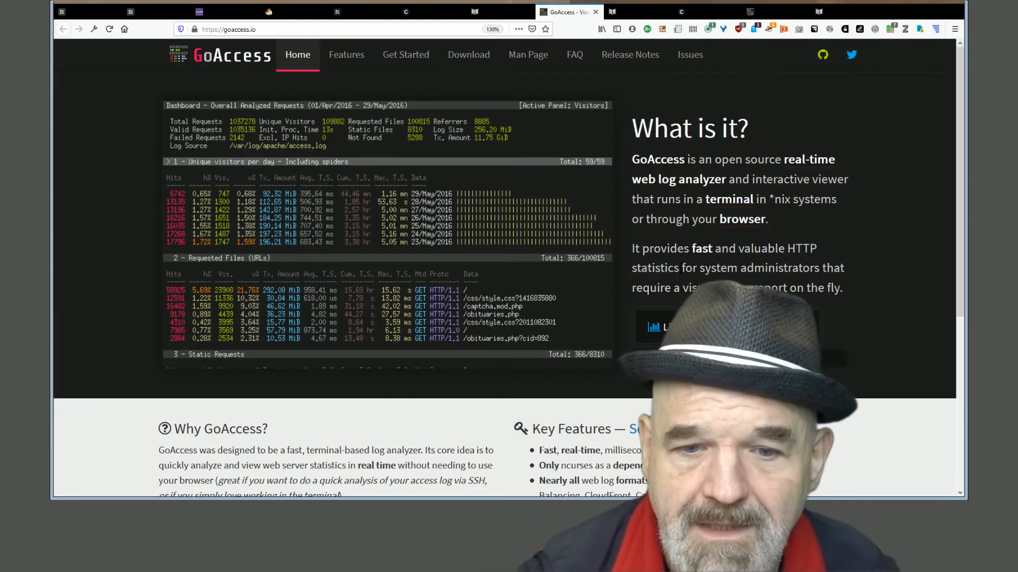
Browse the GoAccess Features page through its terminal dashboard, HTML report and panel highlights
scroll("down", 3)
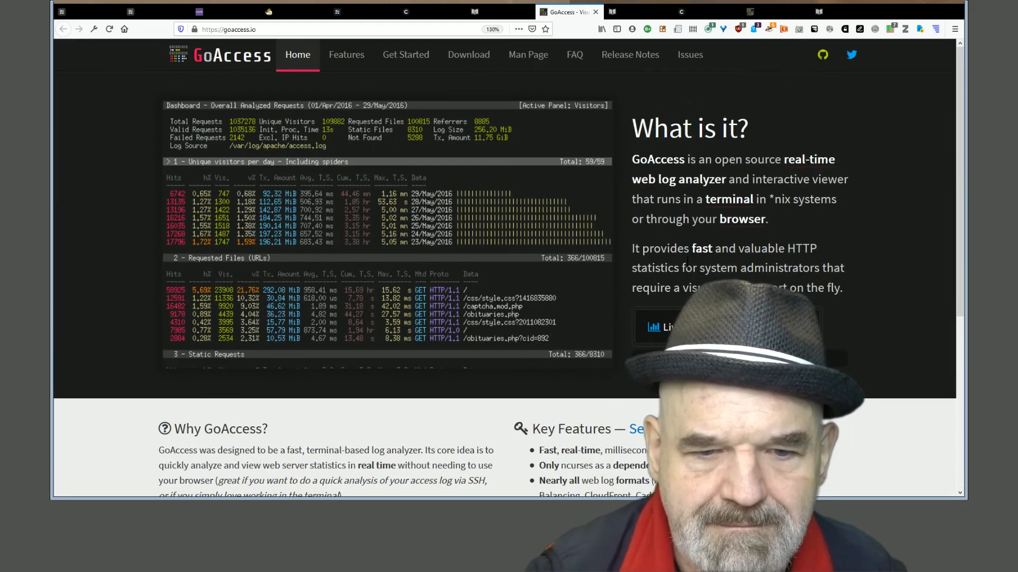
left_click(346, 54)
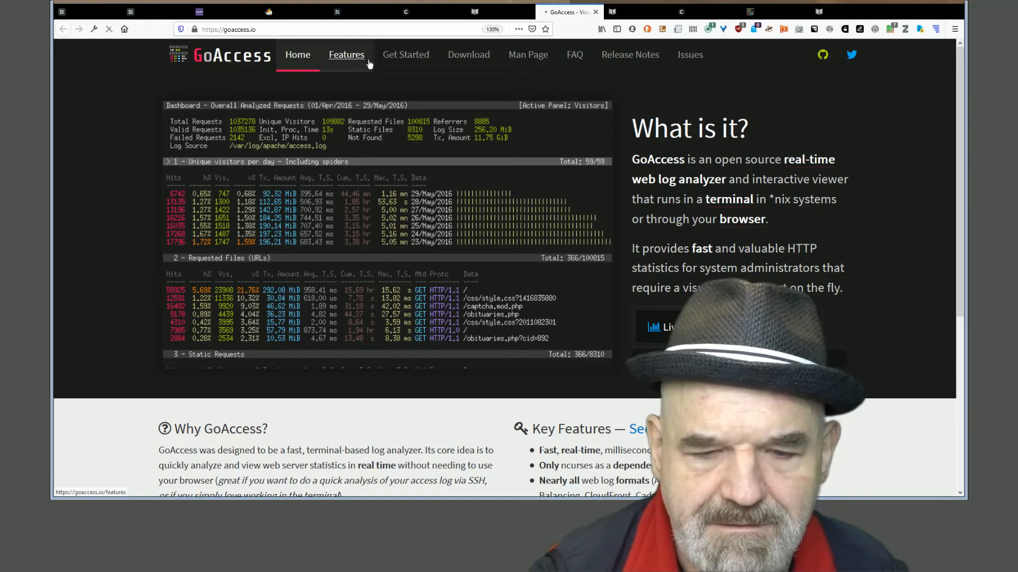
left_click(346, 55)
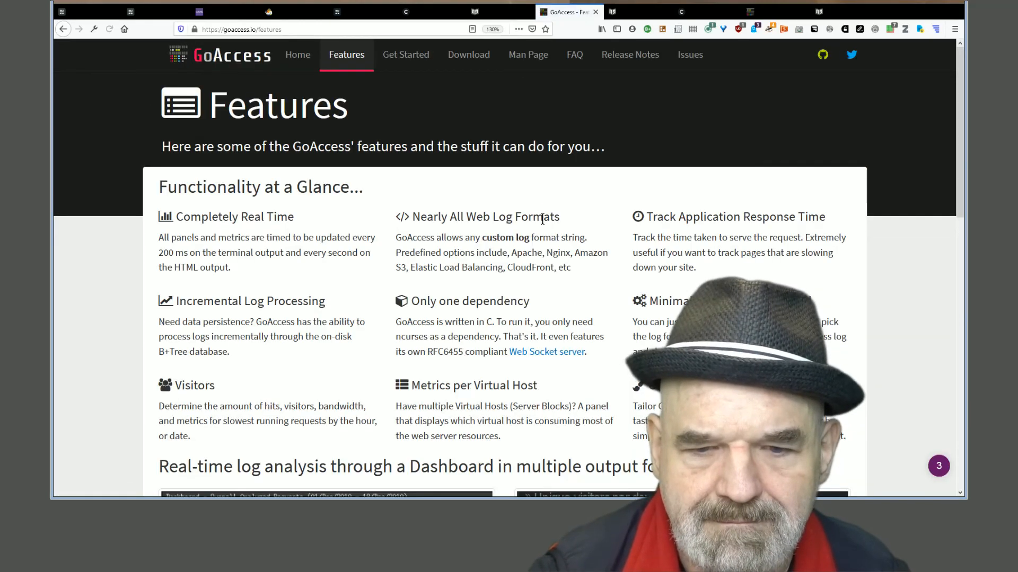
scroll("down", 3)
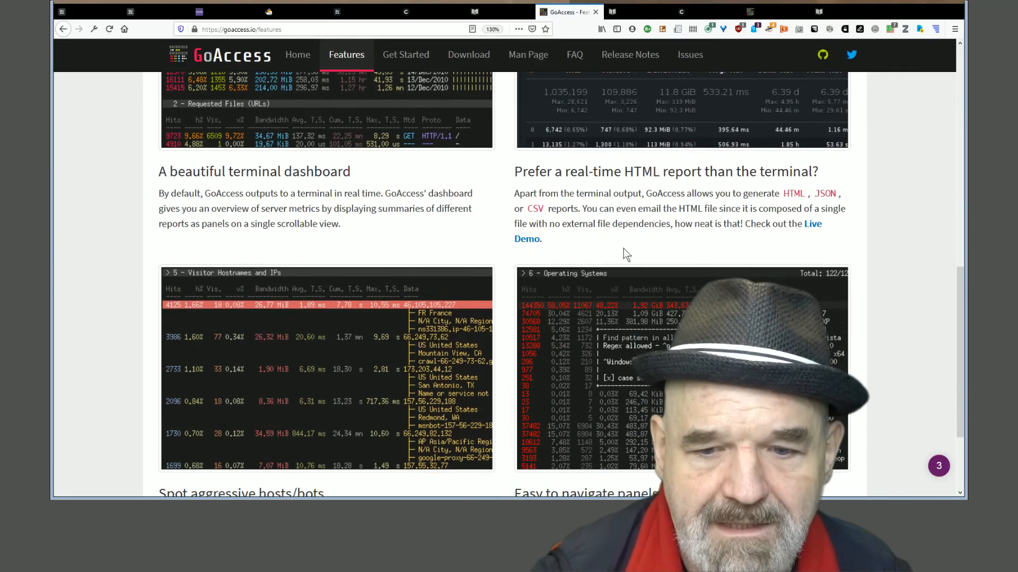
scroll("up", 3)
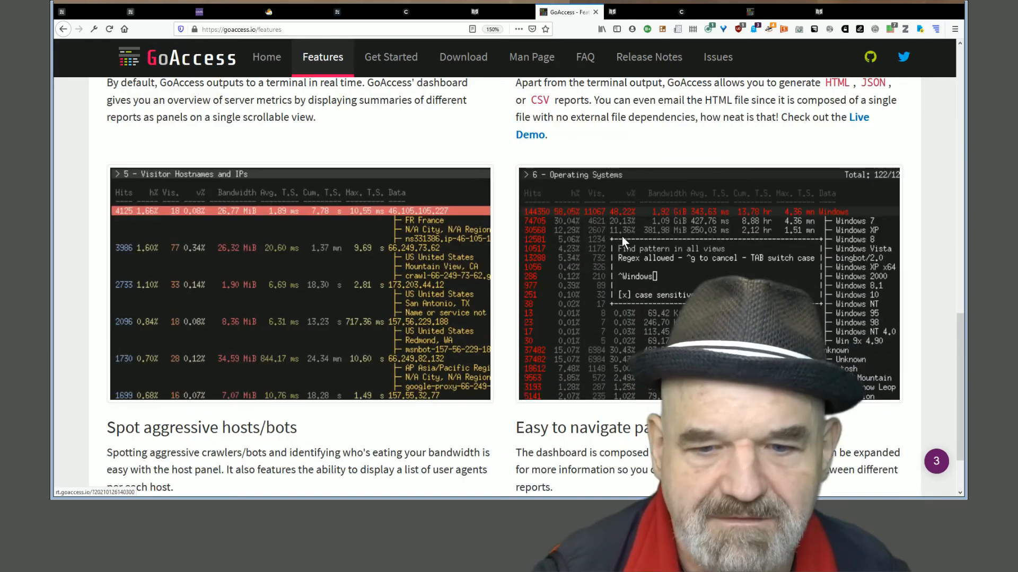
scroll("down", 3)
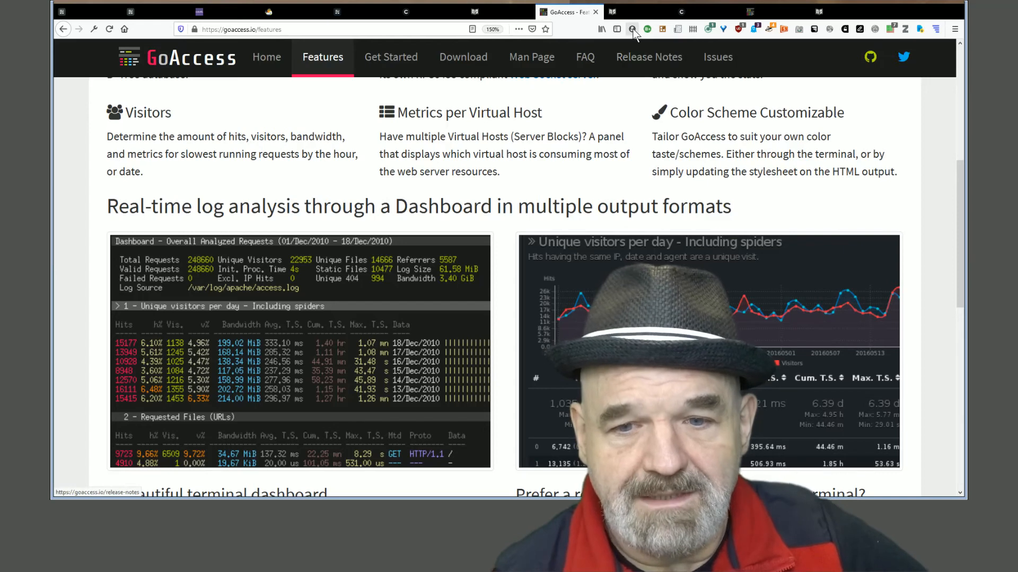
mouse_move(635, 200)
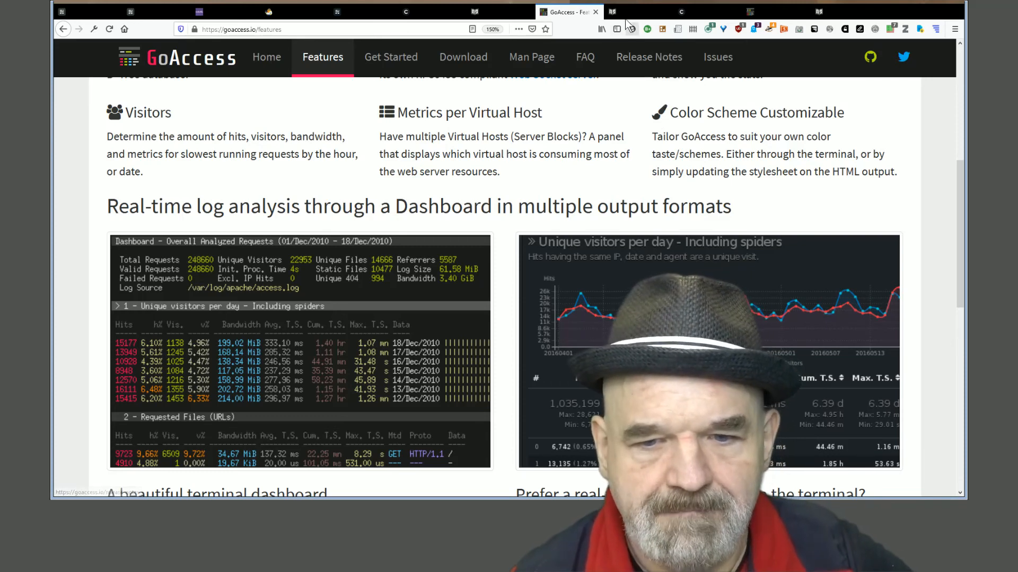
View Commento's moderation settings, then switch to the GoAccess server statistics report
left_click(706, 11)
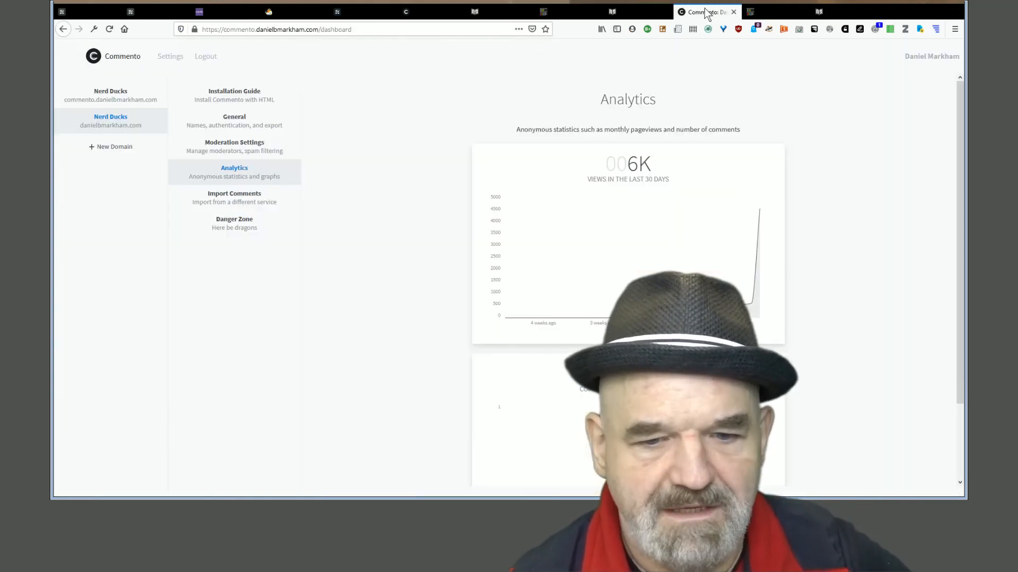
left_click(233, 147)
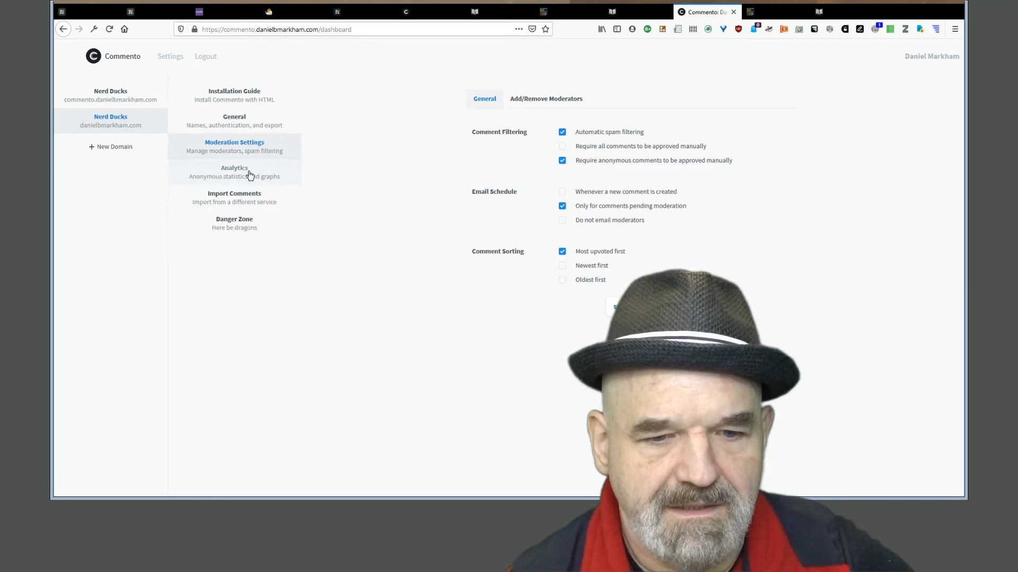
left_click(234, 171)
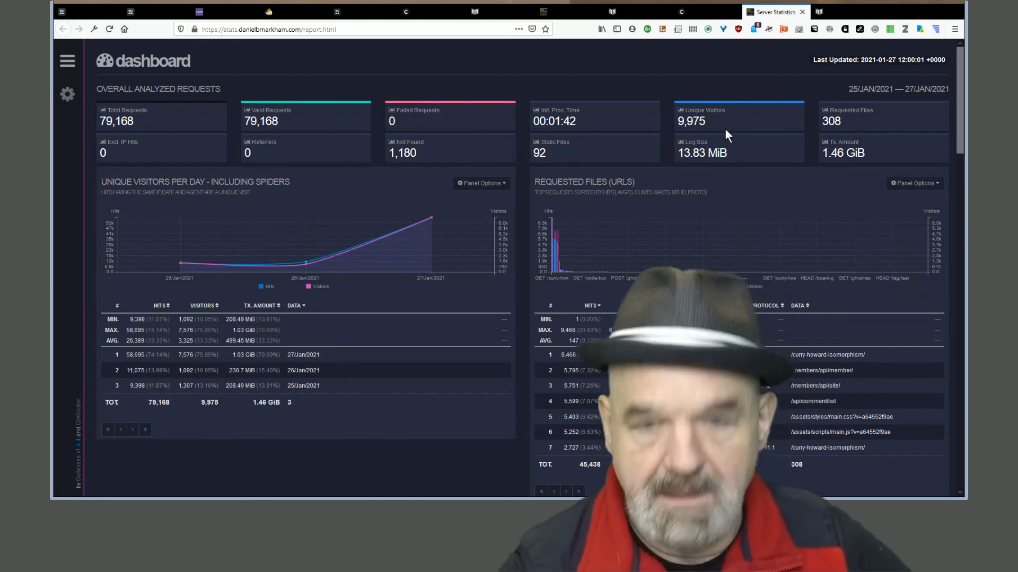
Check the refreshed 80,983-request totals, then scroll to the visitor hosts and operating systems panels
left_click(109, 28)
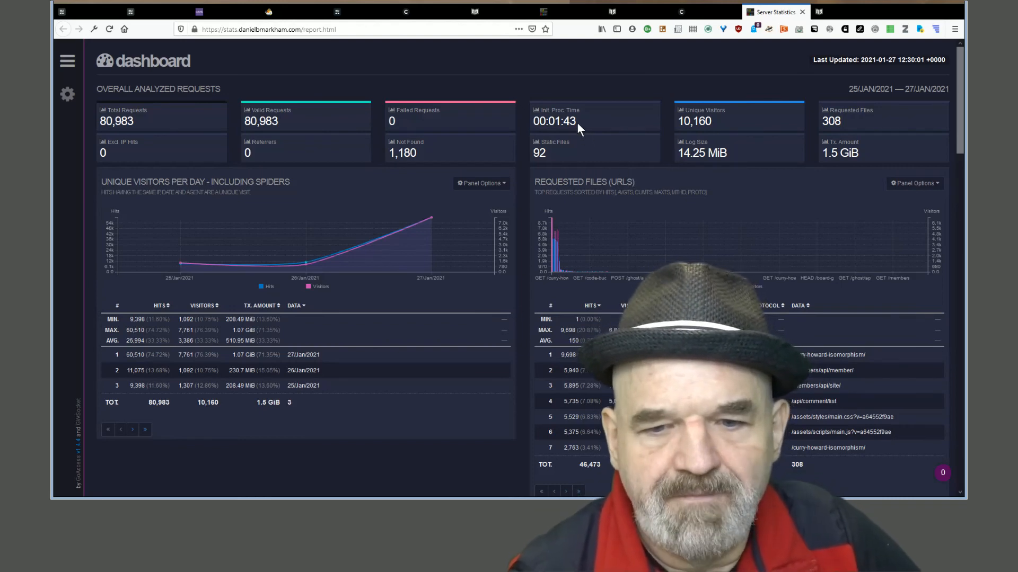
double_click(559, 121)
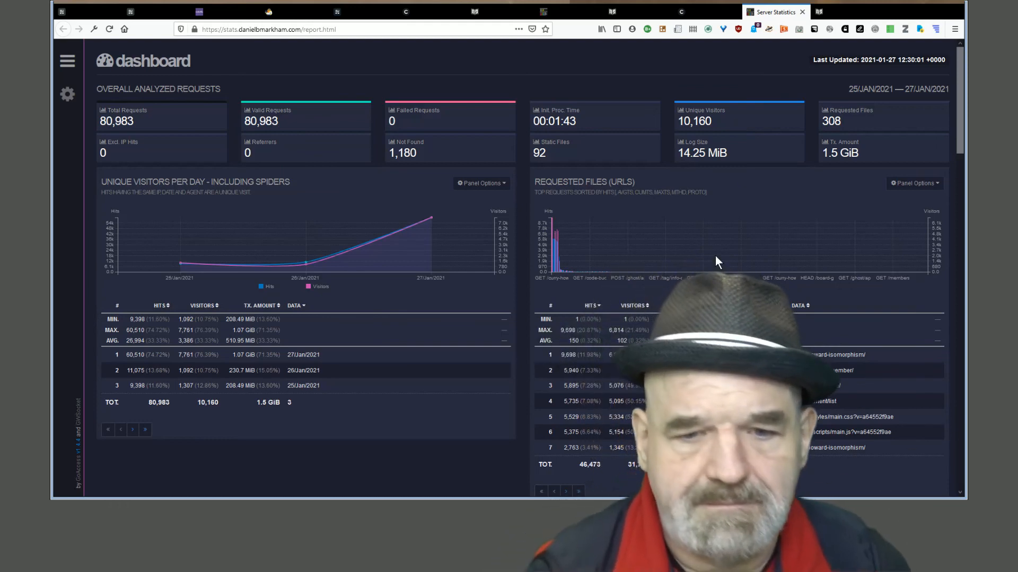
scroll("down", 3)
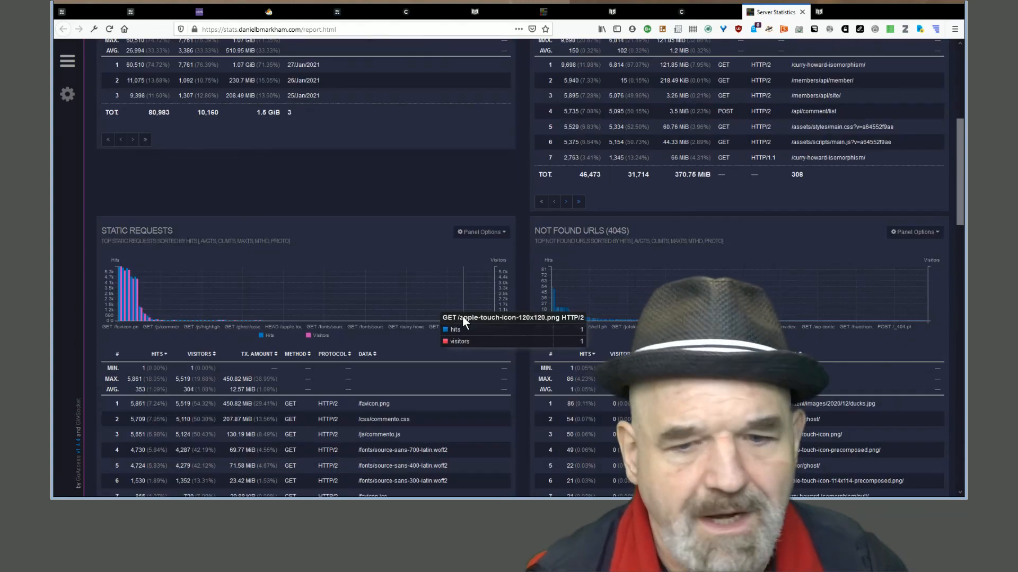
scroll("down", 3)
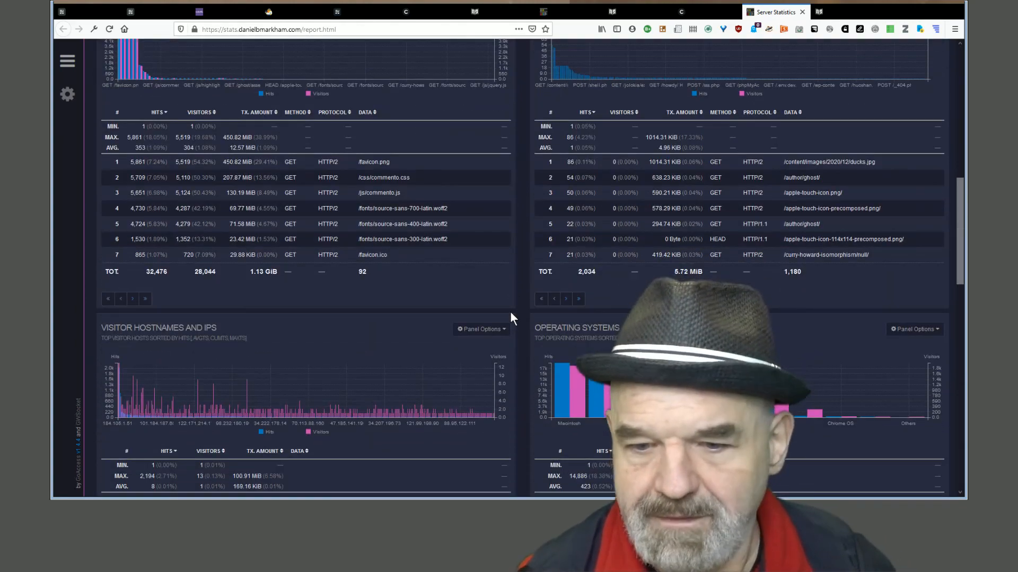
scroll("down", 3)
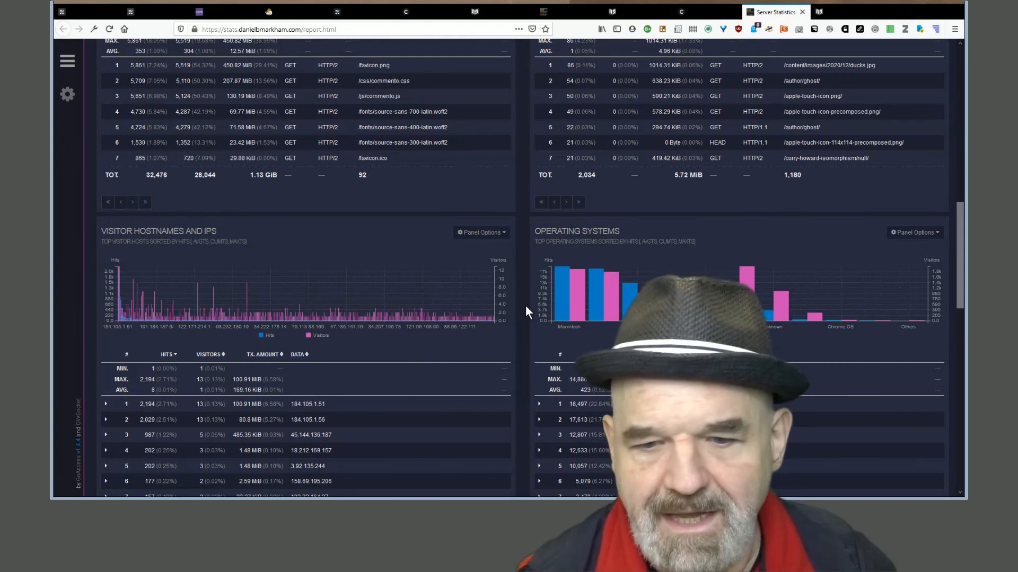